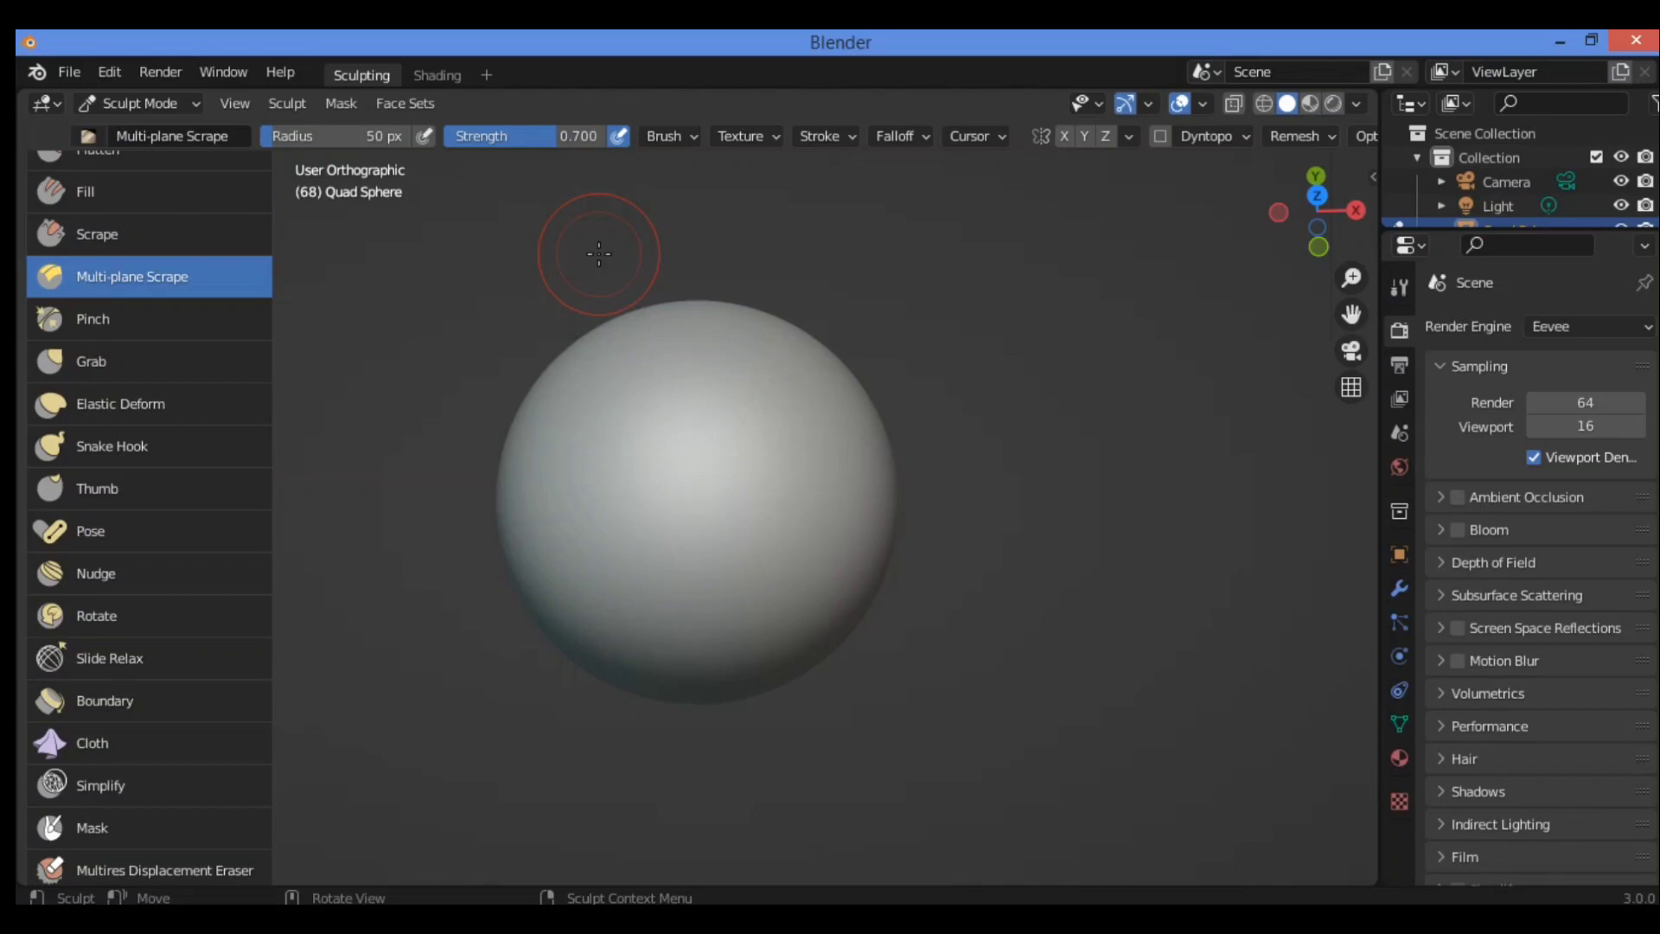
mouse_move(654, 367)
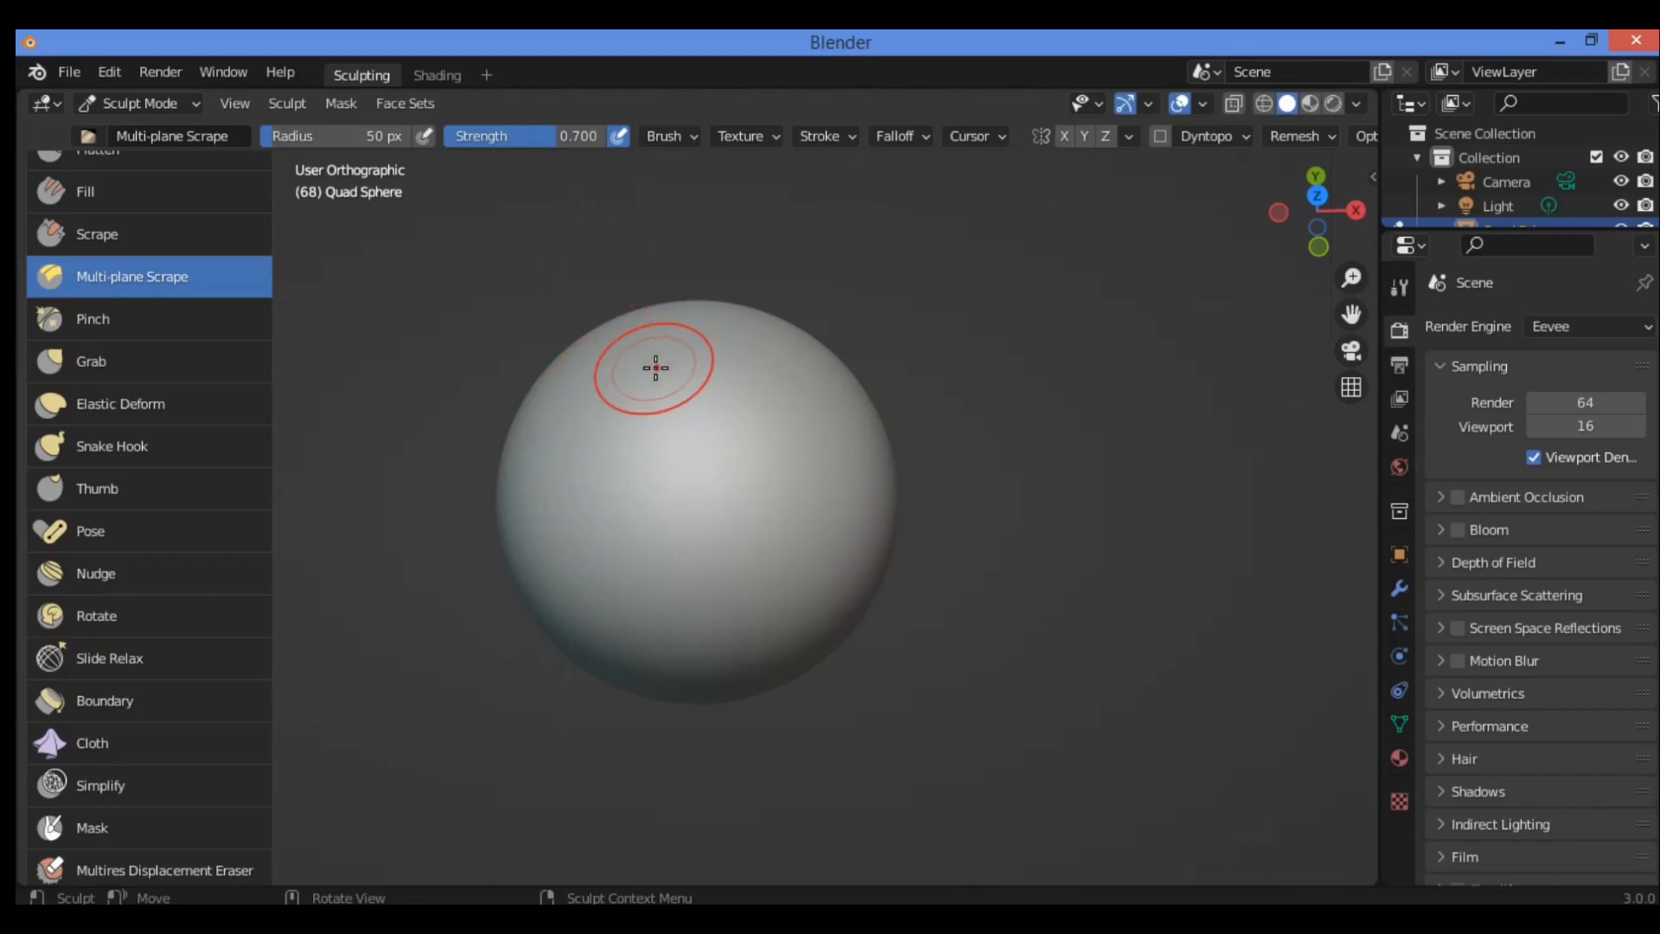
mouse_move(671, 348)
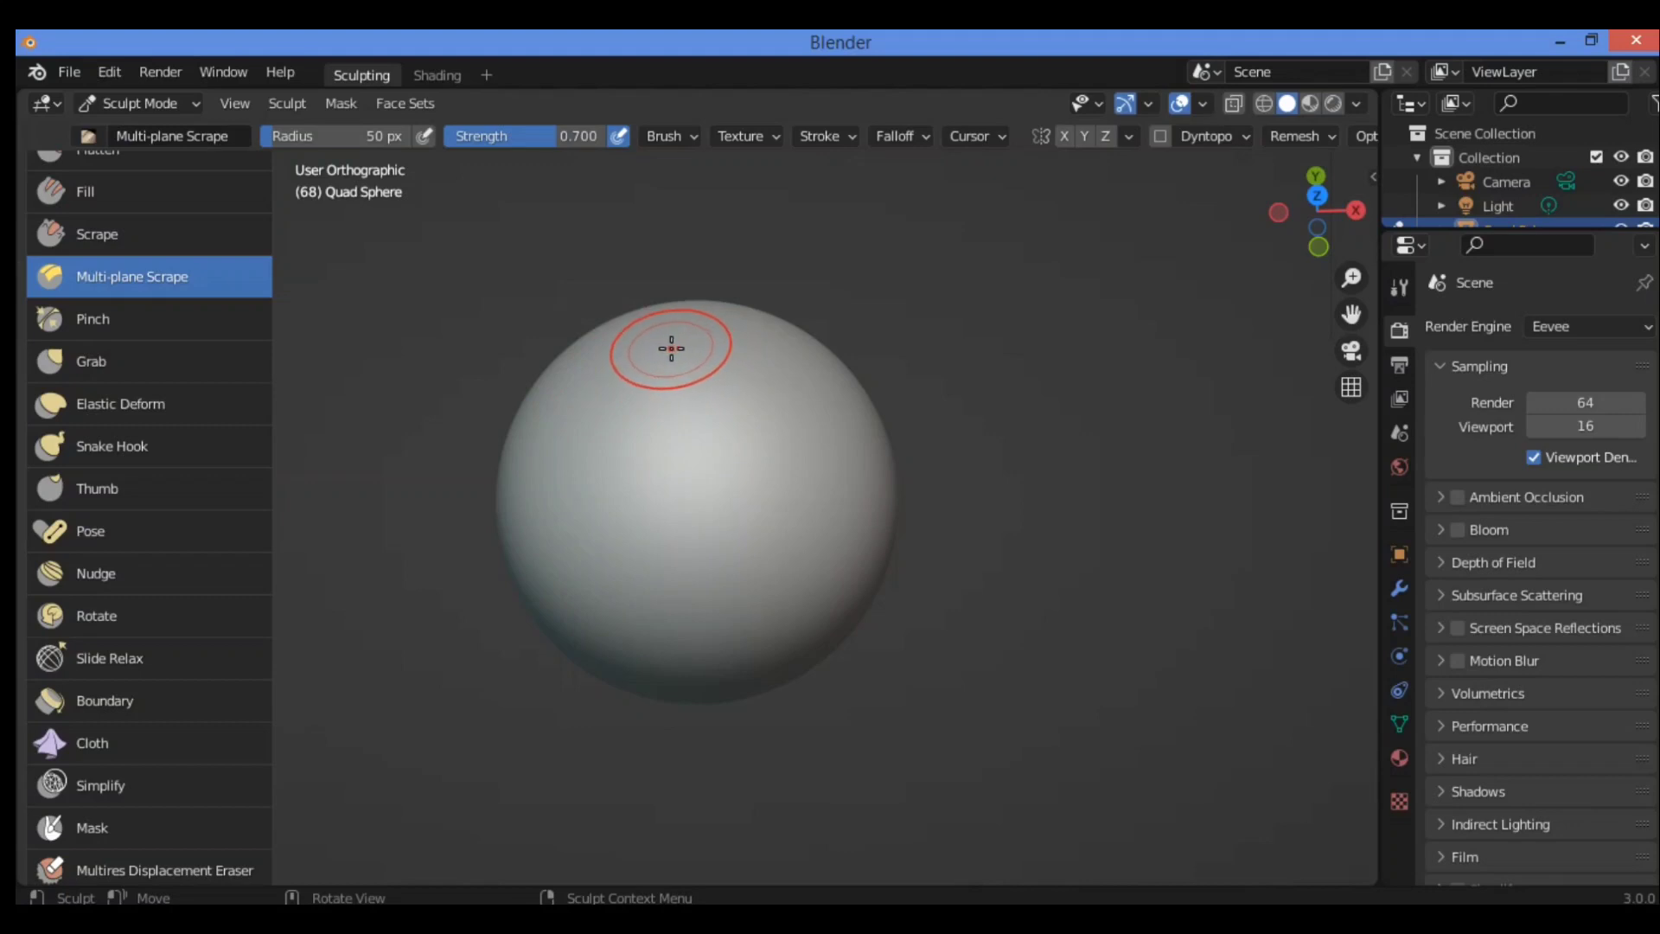
mouse_move(688, 346)
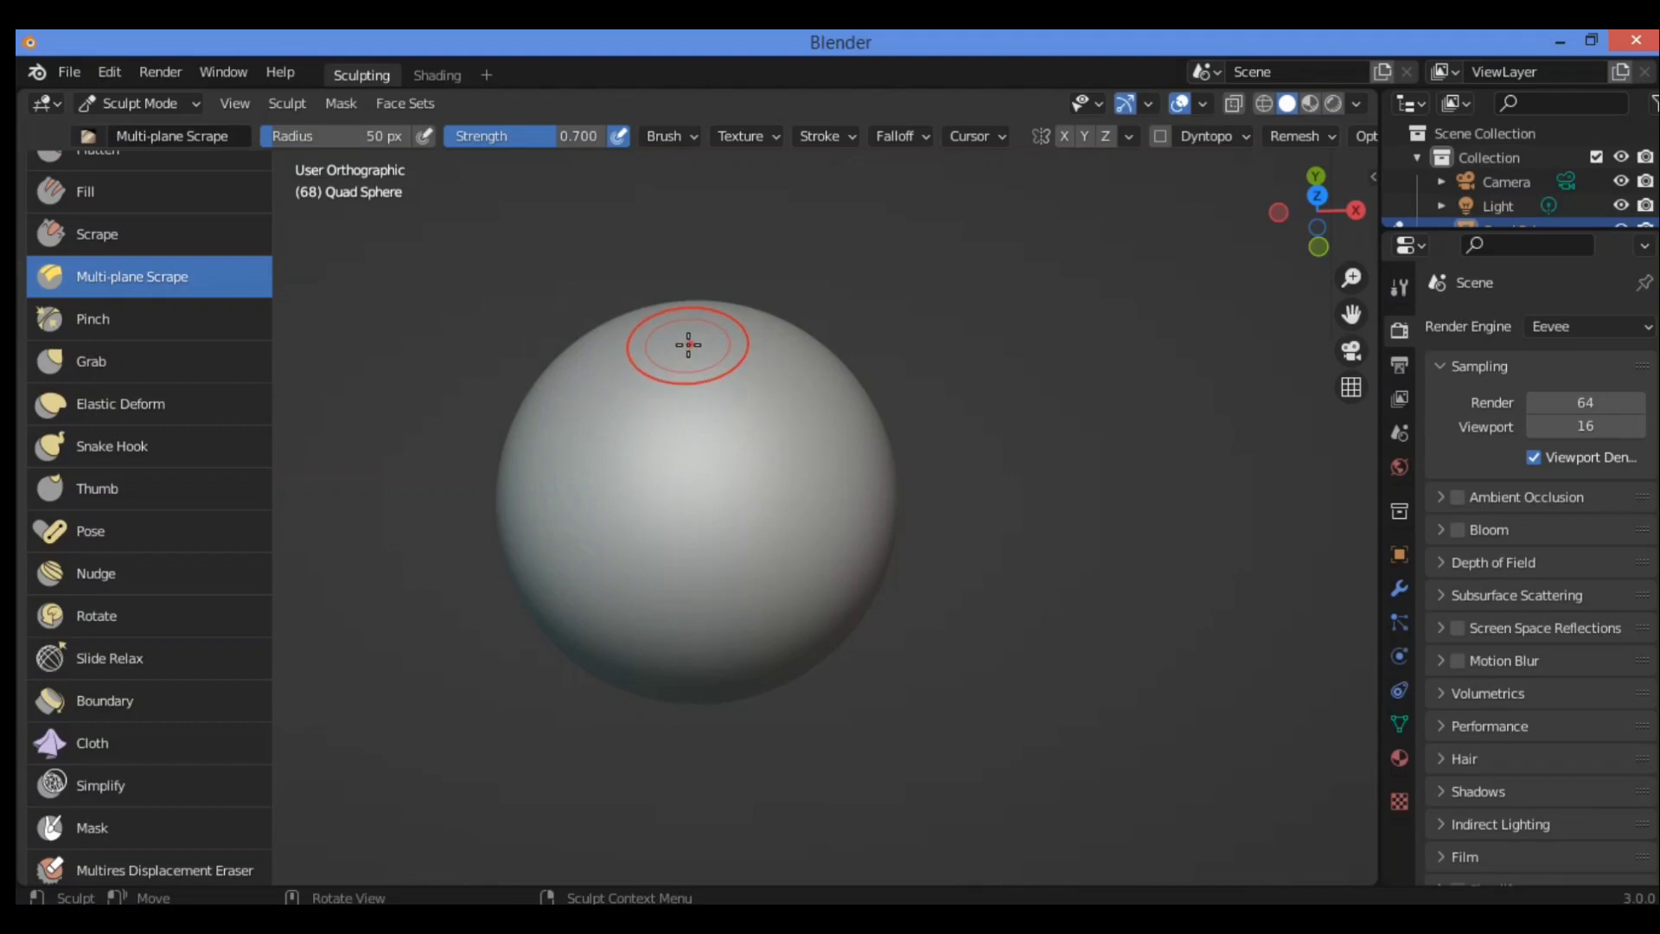
mouse_move(681, 345)
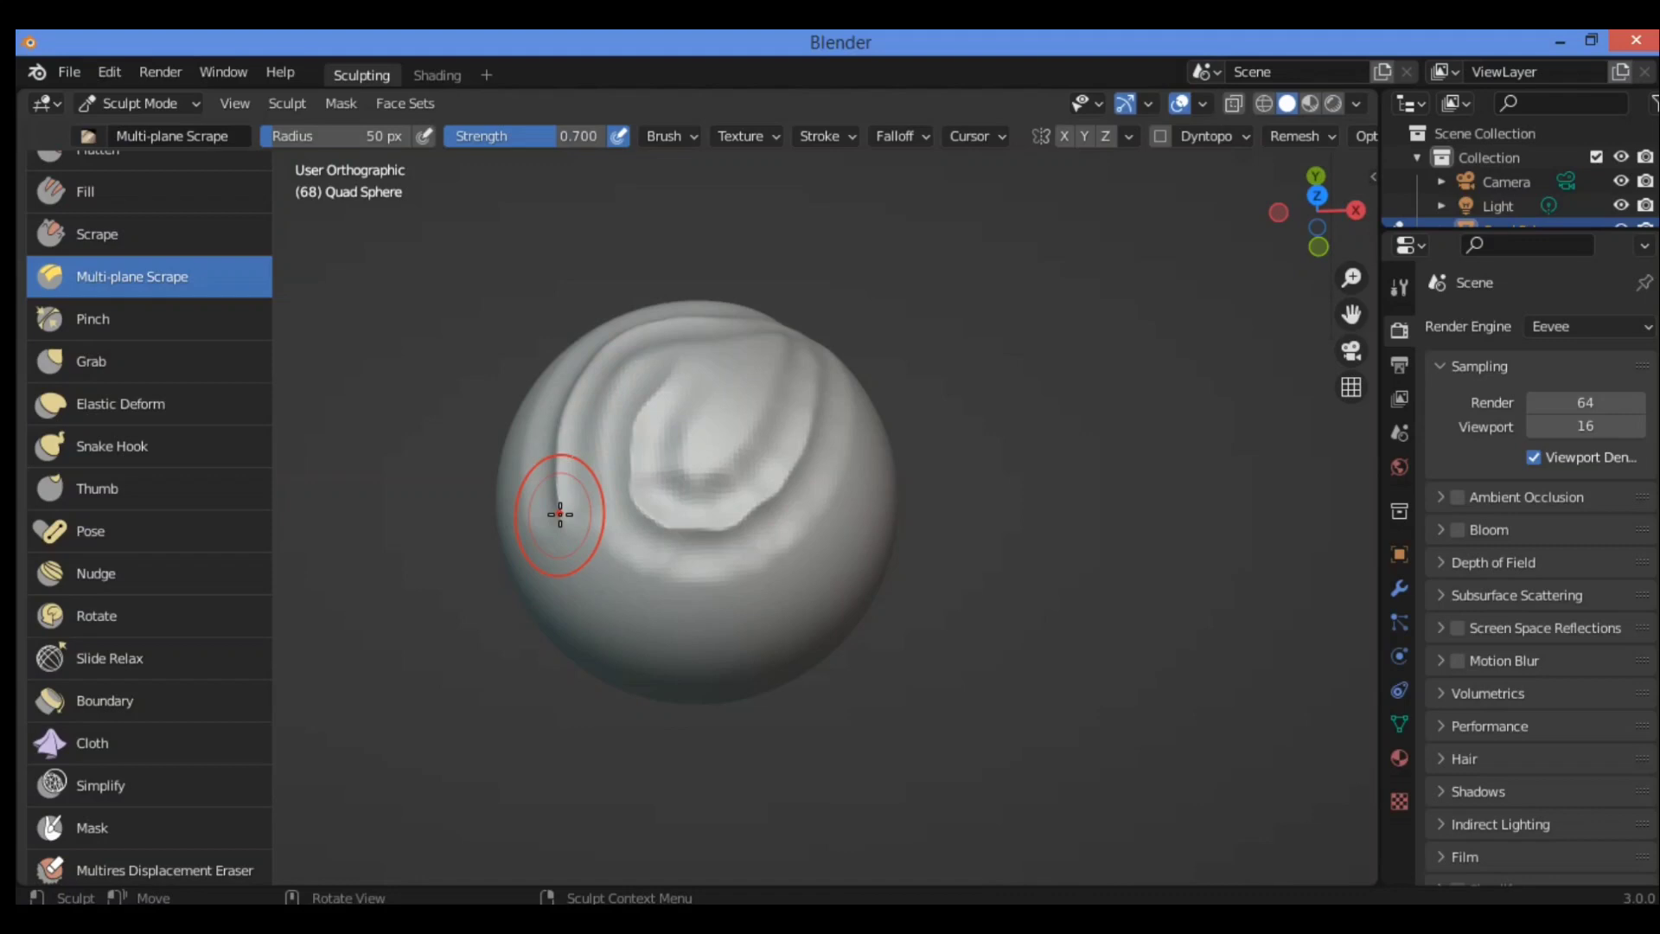
mouse_move(526, 165)
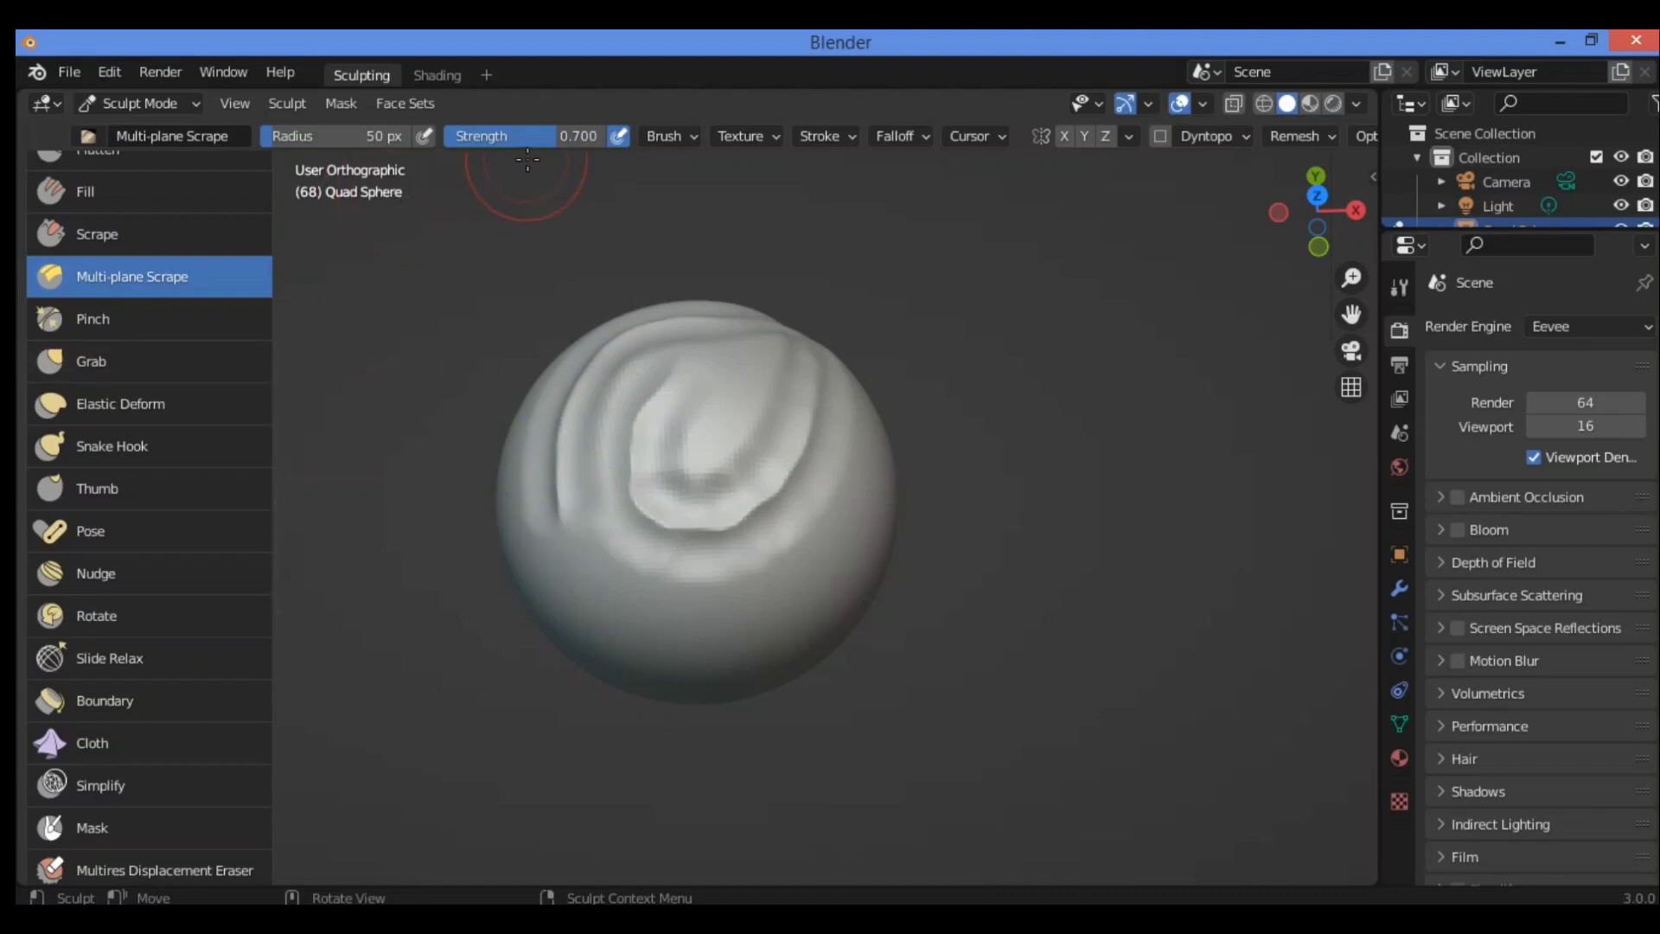
mouse_move(558, 341)
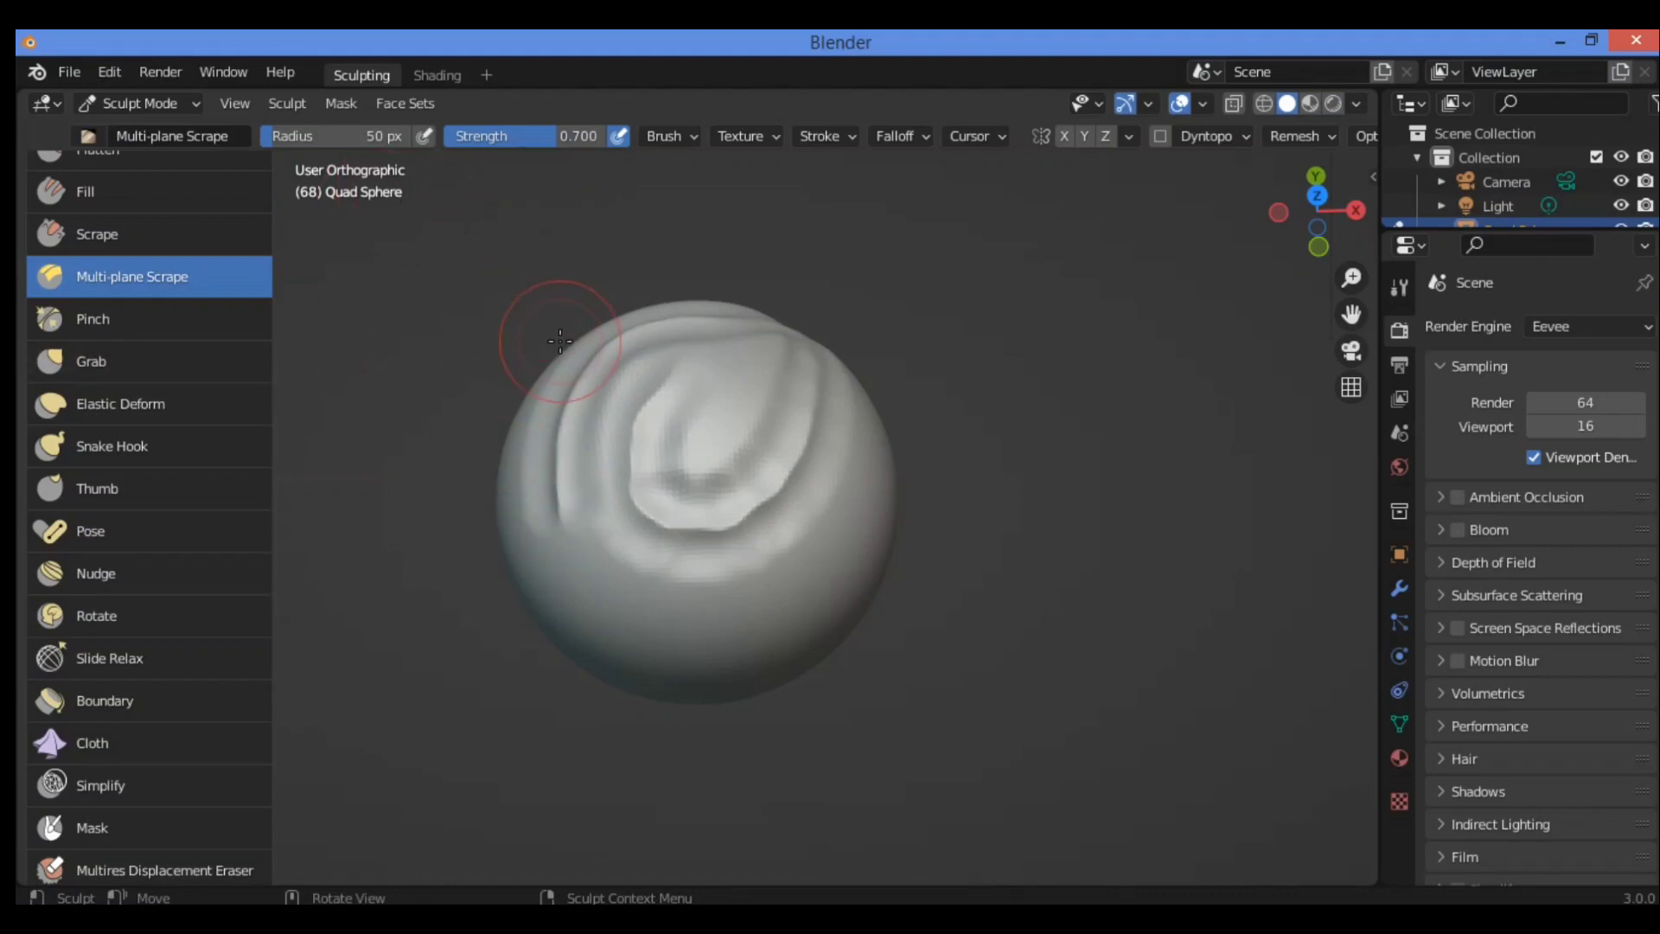
mouse_move(692, 143)
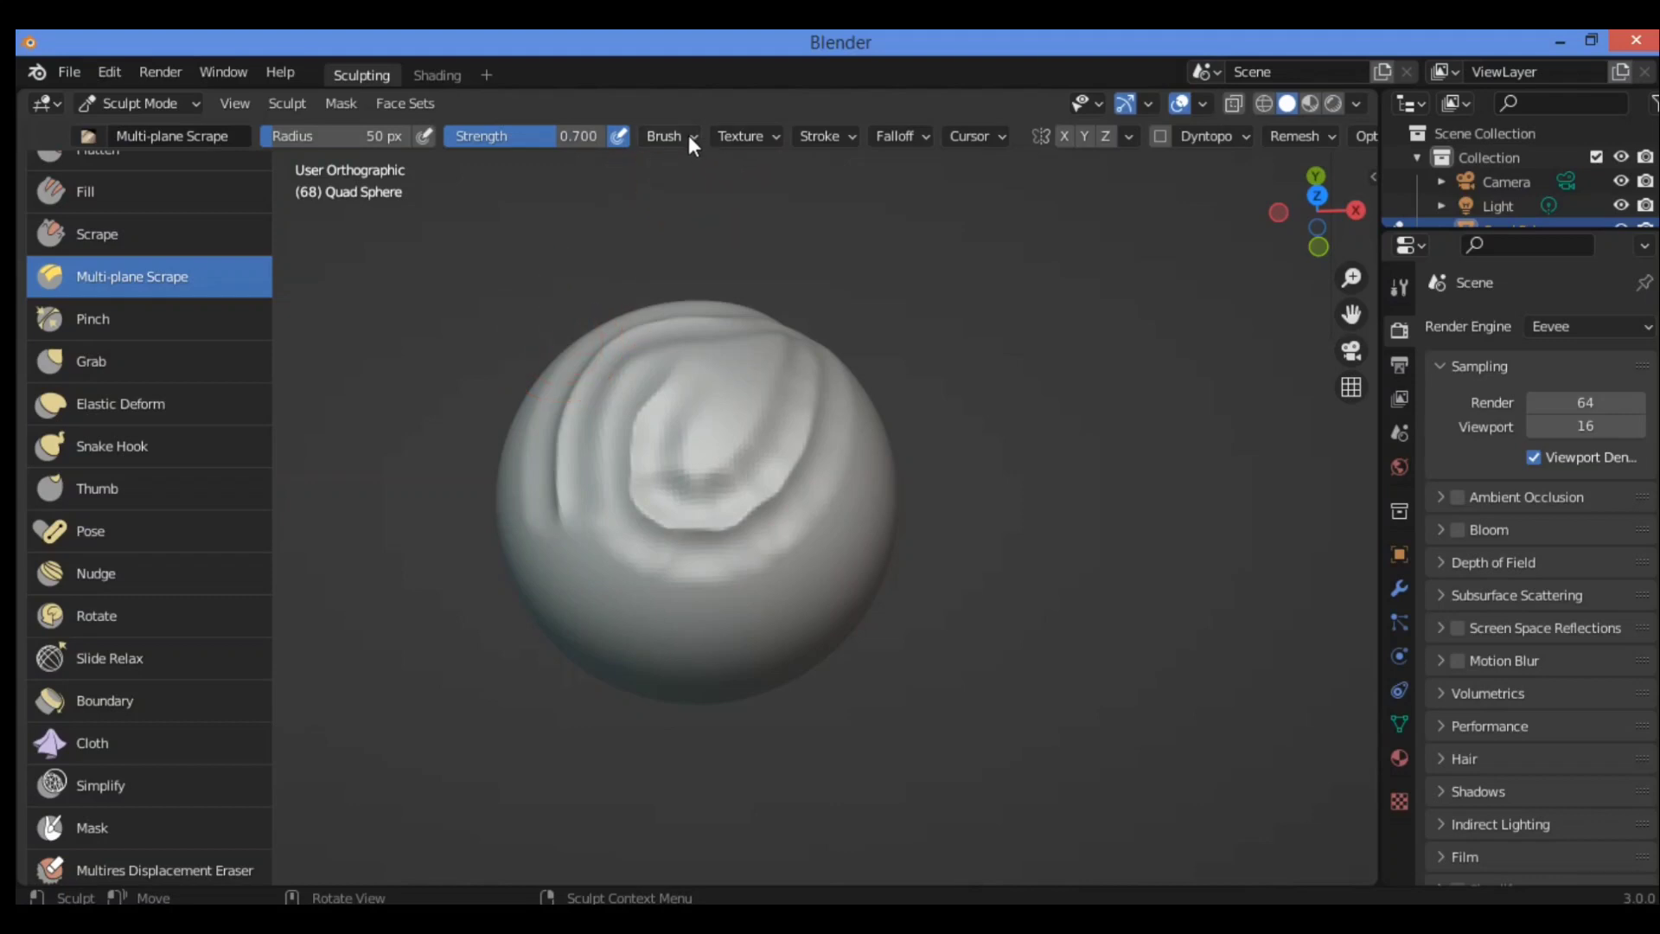
Step: Review the Multi-plane Scrape brush settings, including Plane Angle, before scraping the lower left
left_click(668, 135)
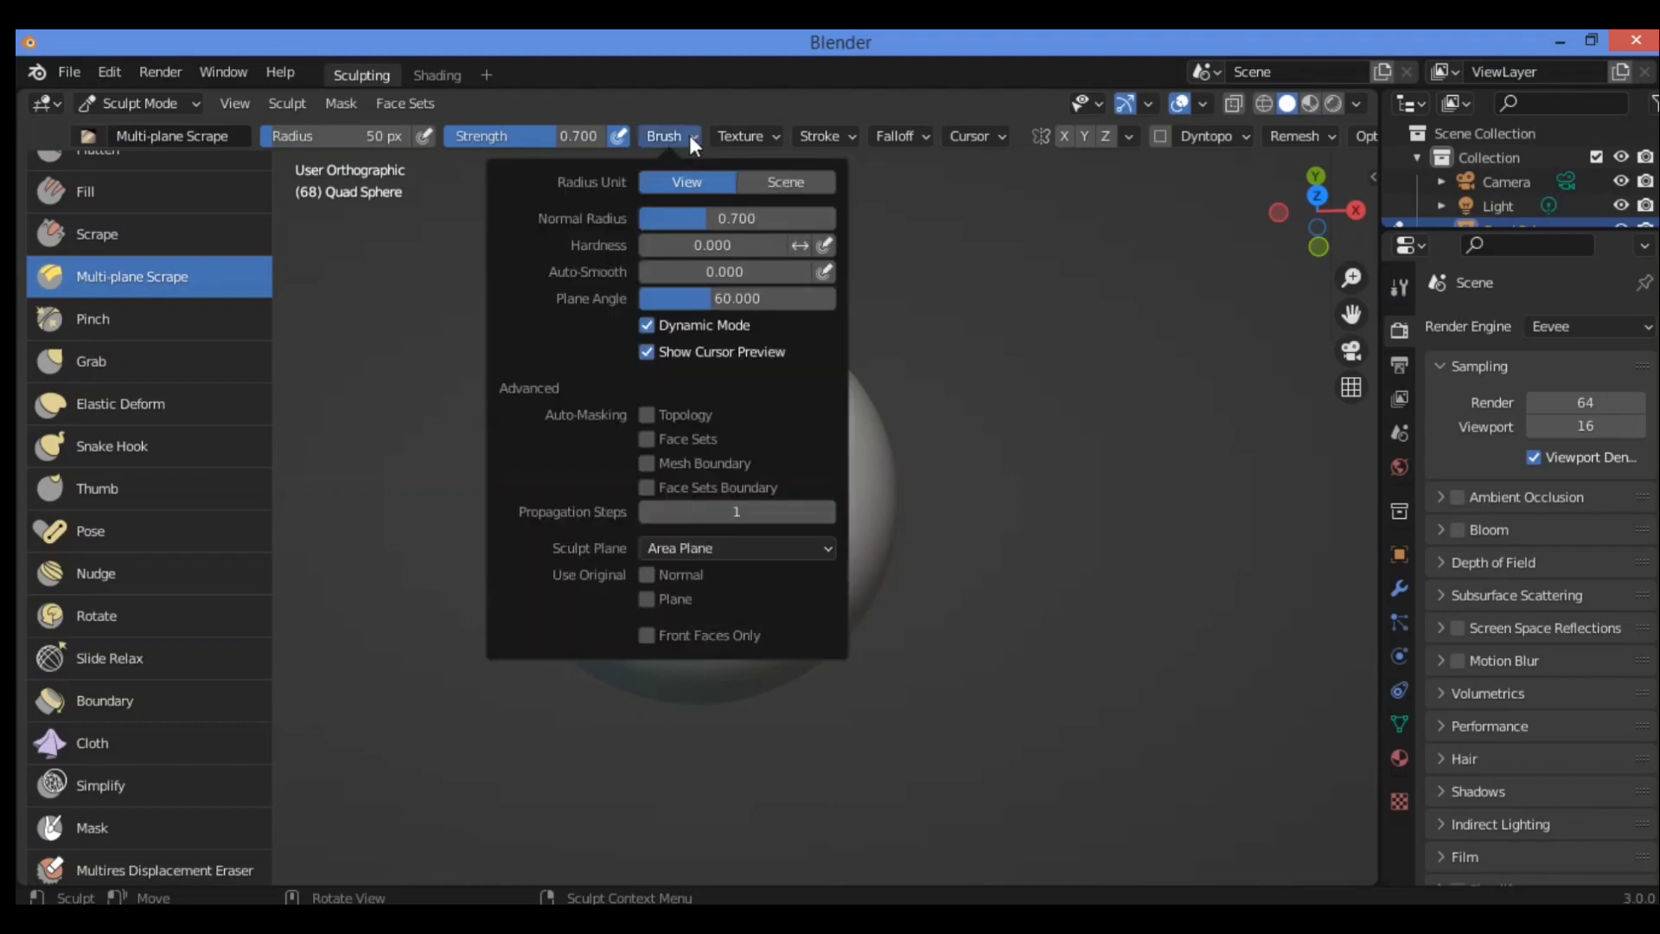
mouse_move(581, 394)
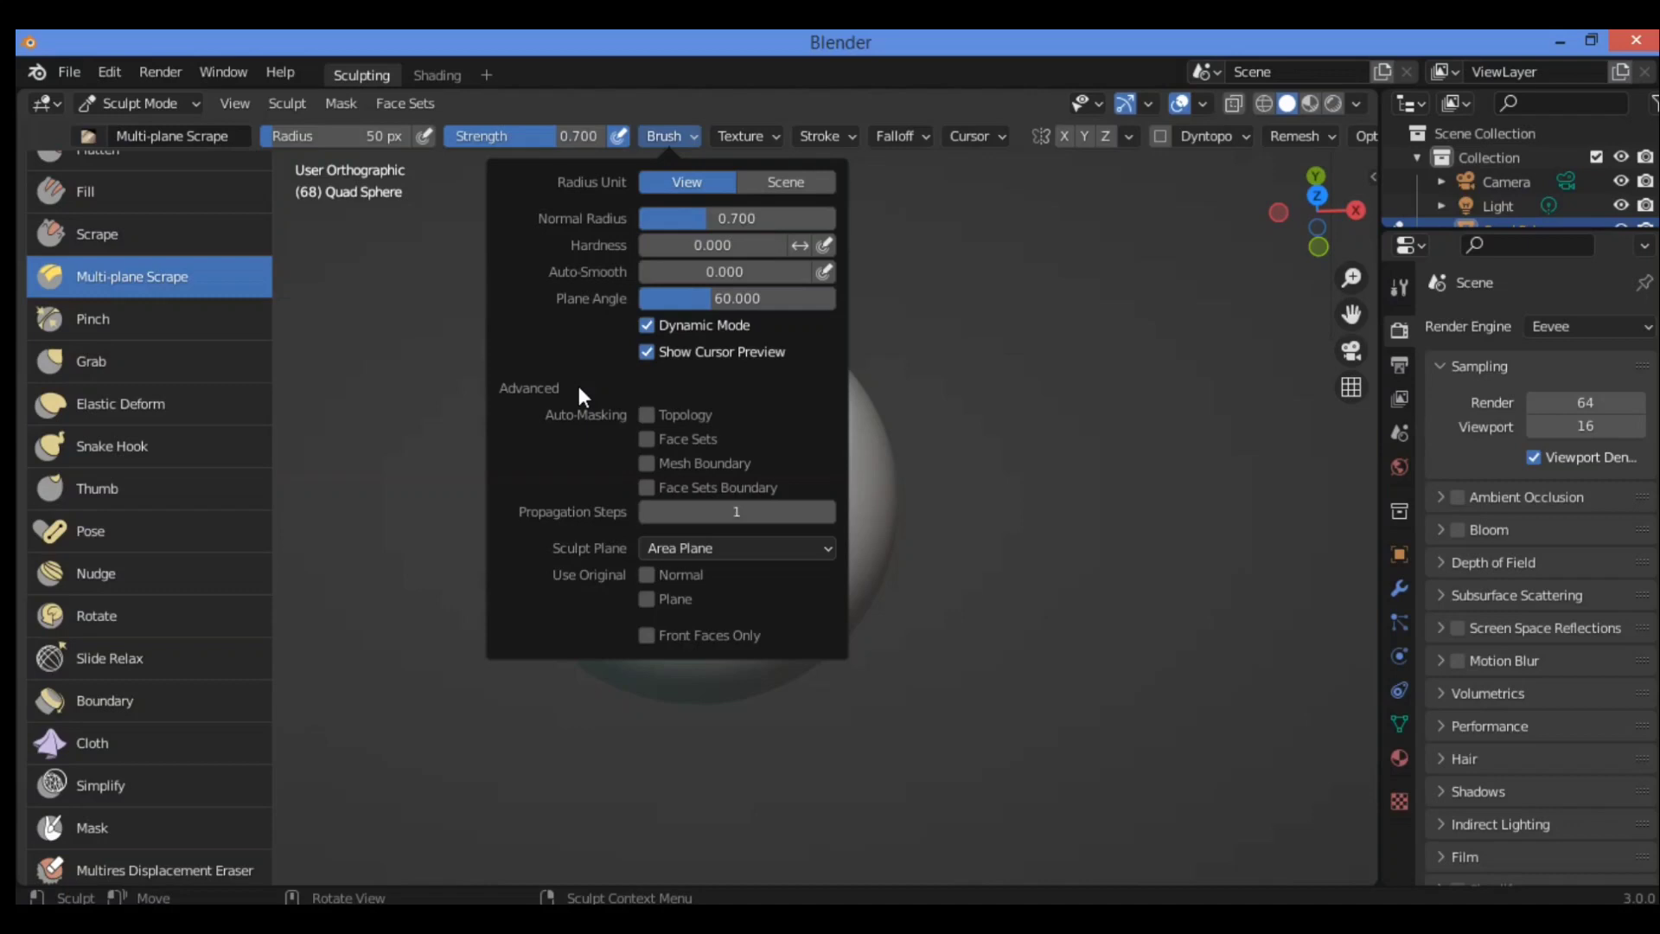
mouse_move(586, 385)
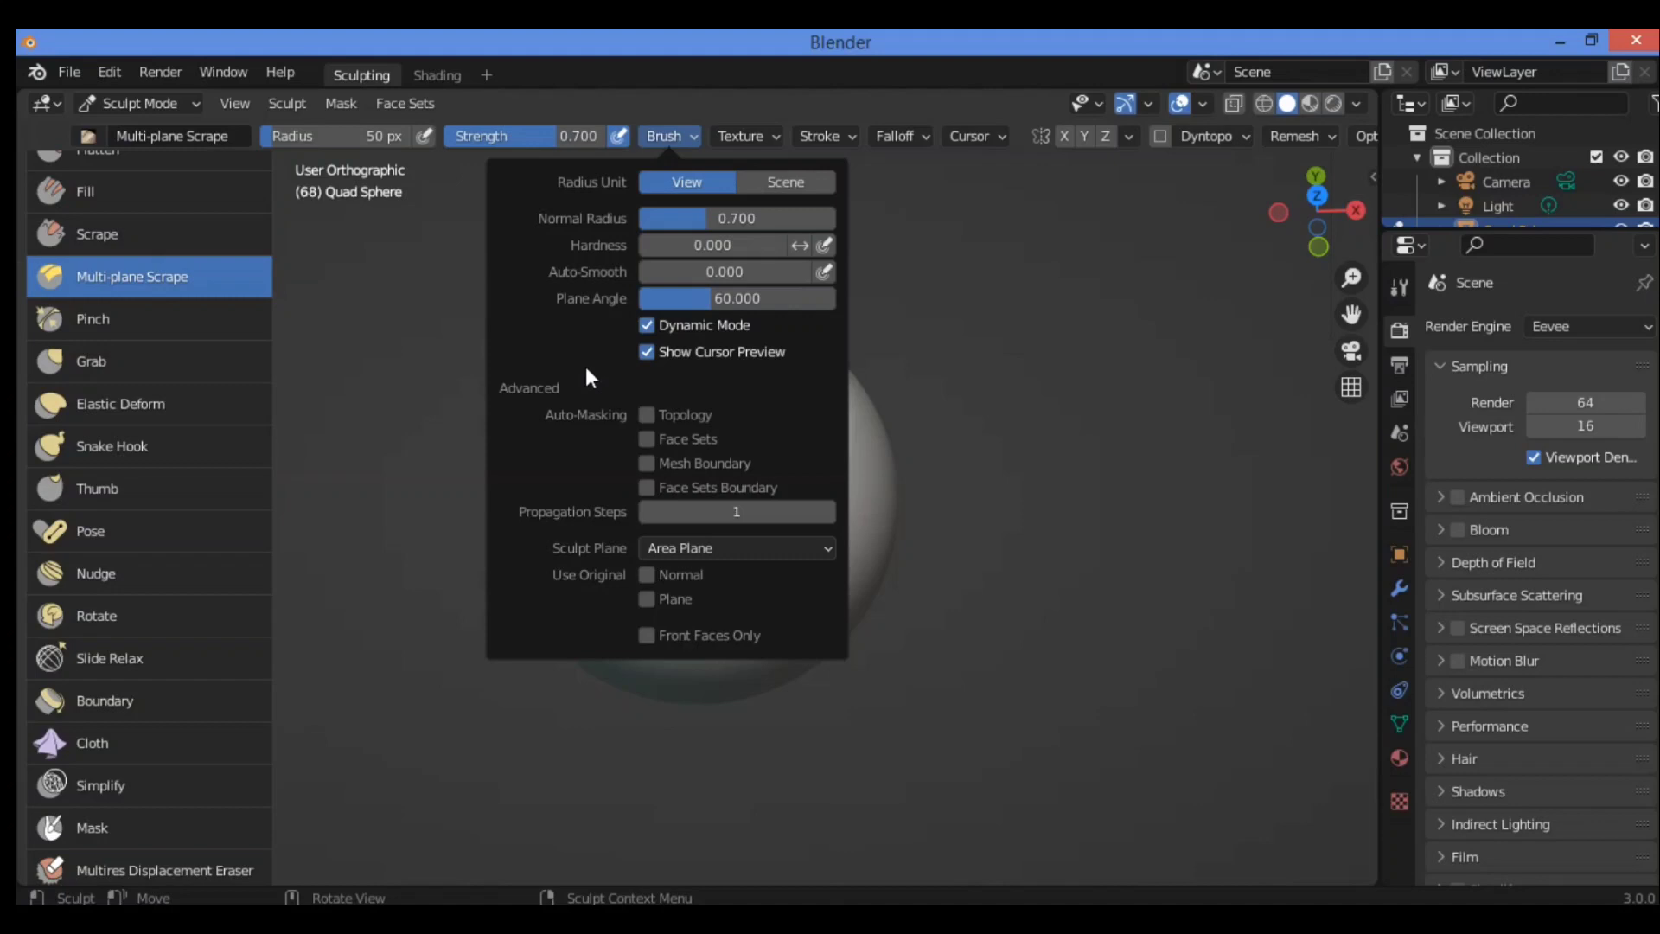
mouse_move(625, 311)
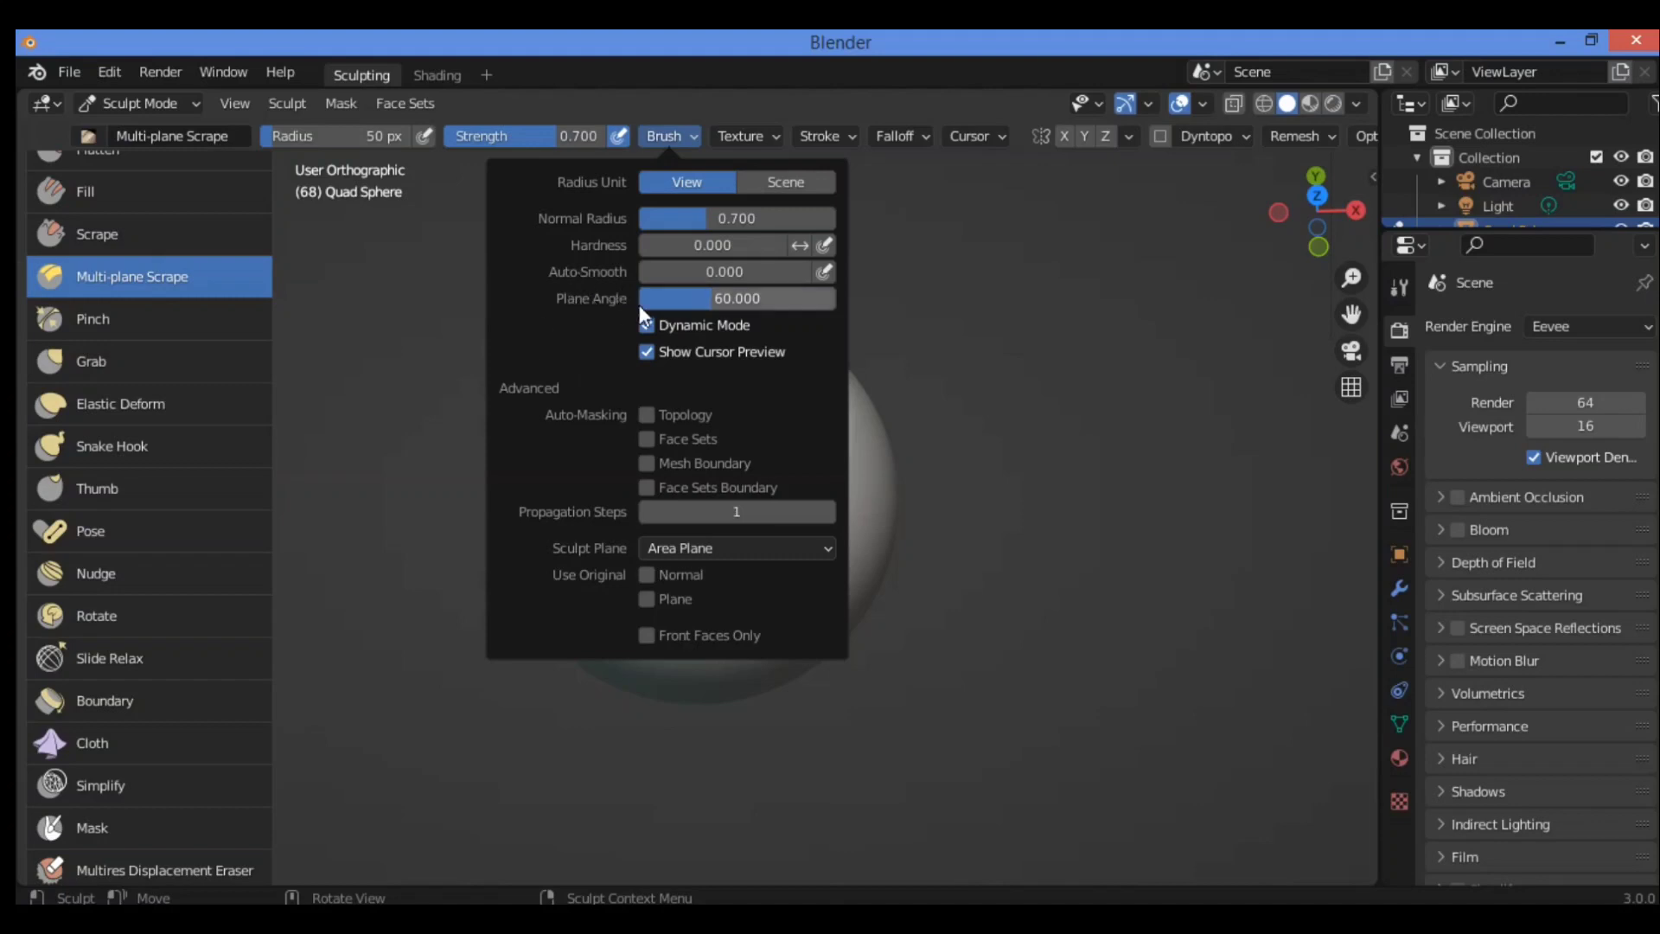
mouse_move(720, 306)
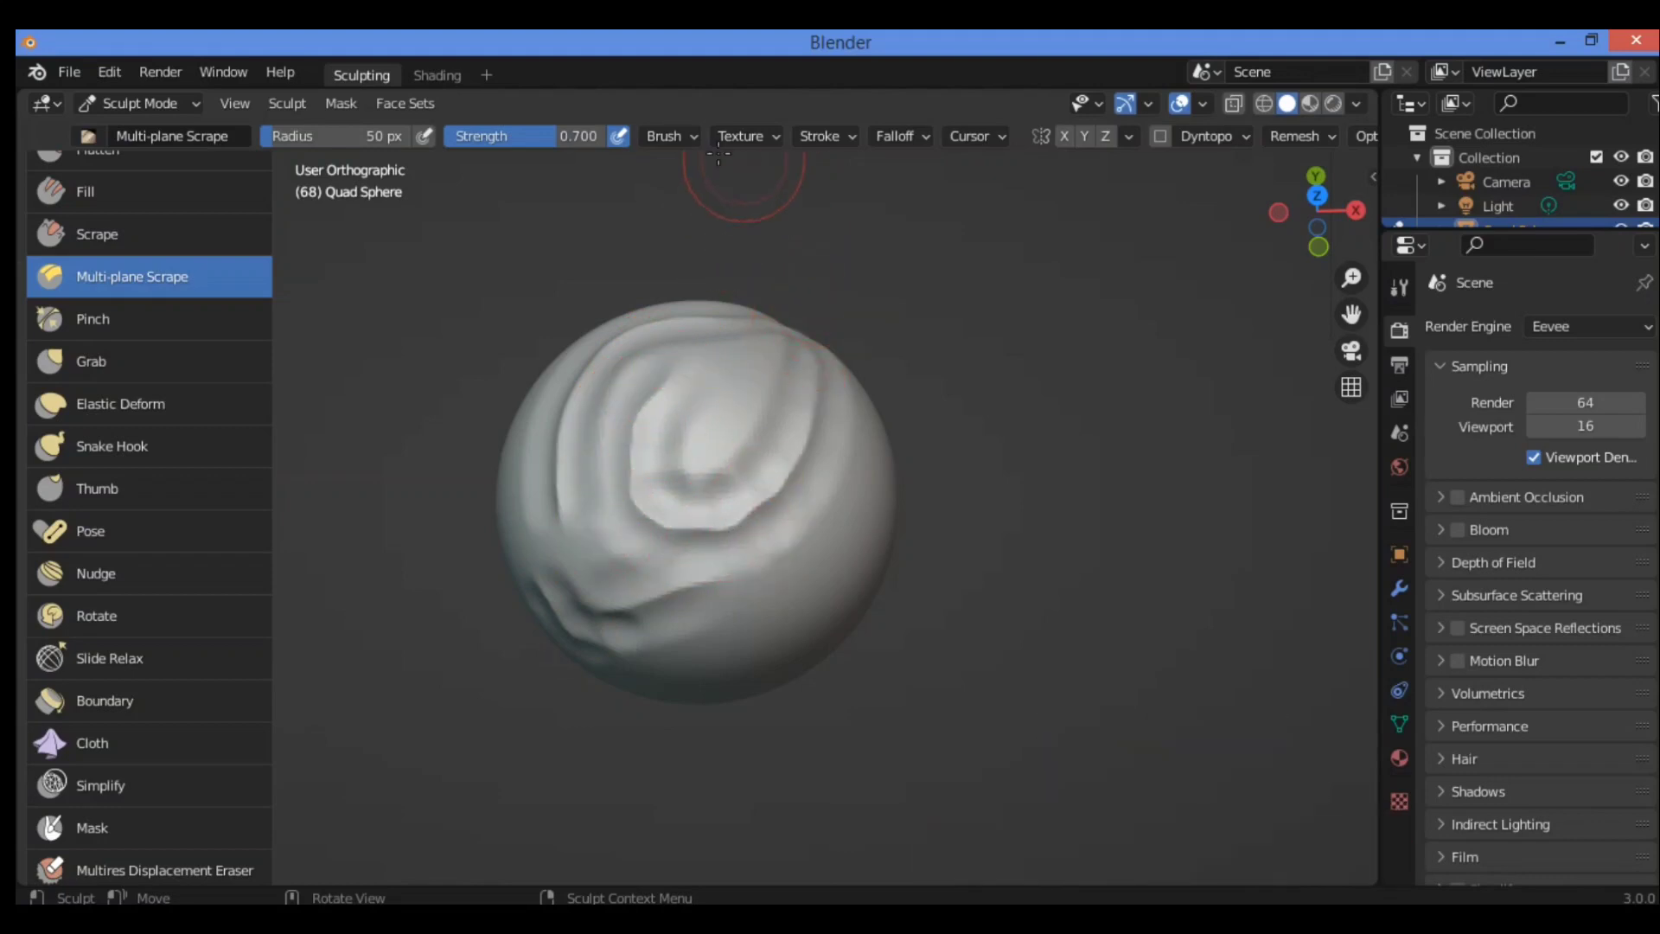
Step: Raise the Multi-plane Scrape brush's Plane Angle from 60 to about 72.7 degrees
left_click(669, 135)
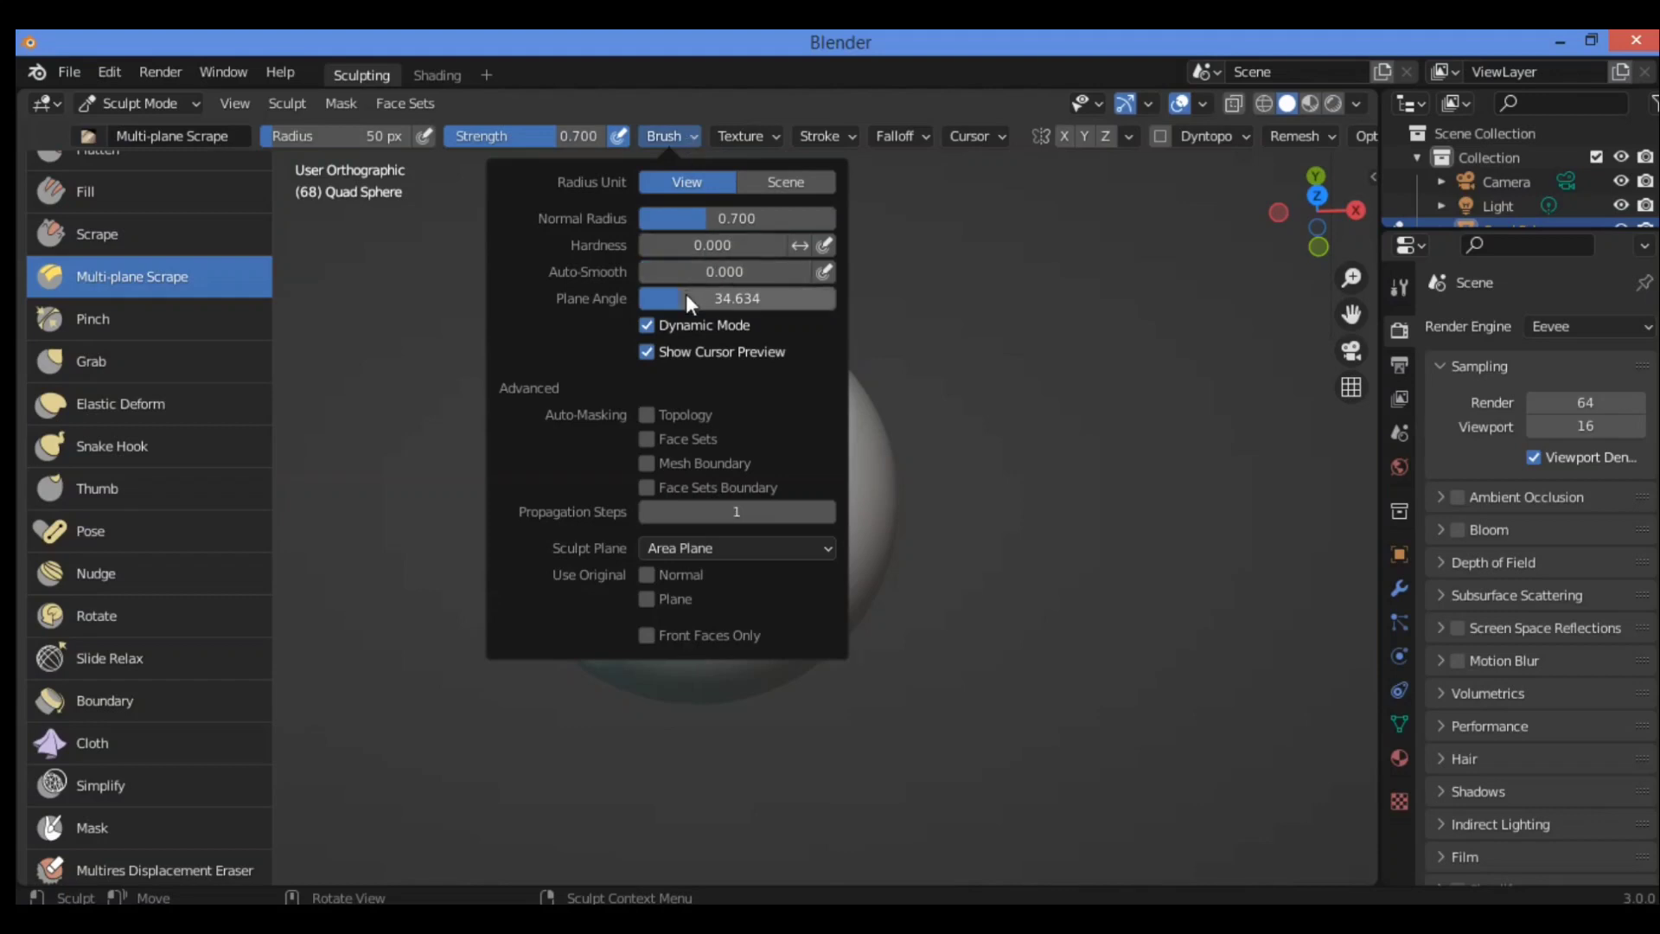
left_click_drag(678, 299, 741, 300)
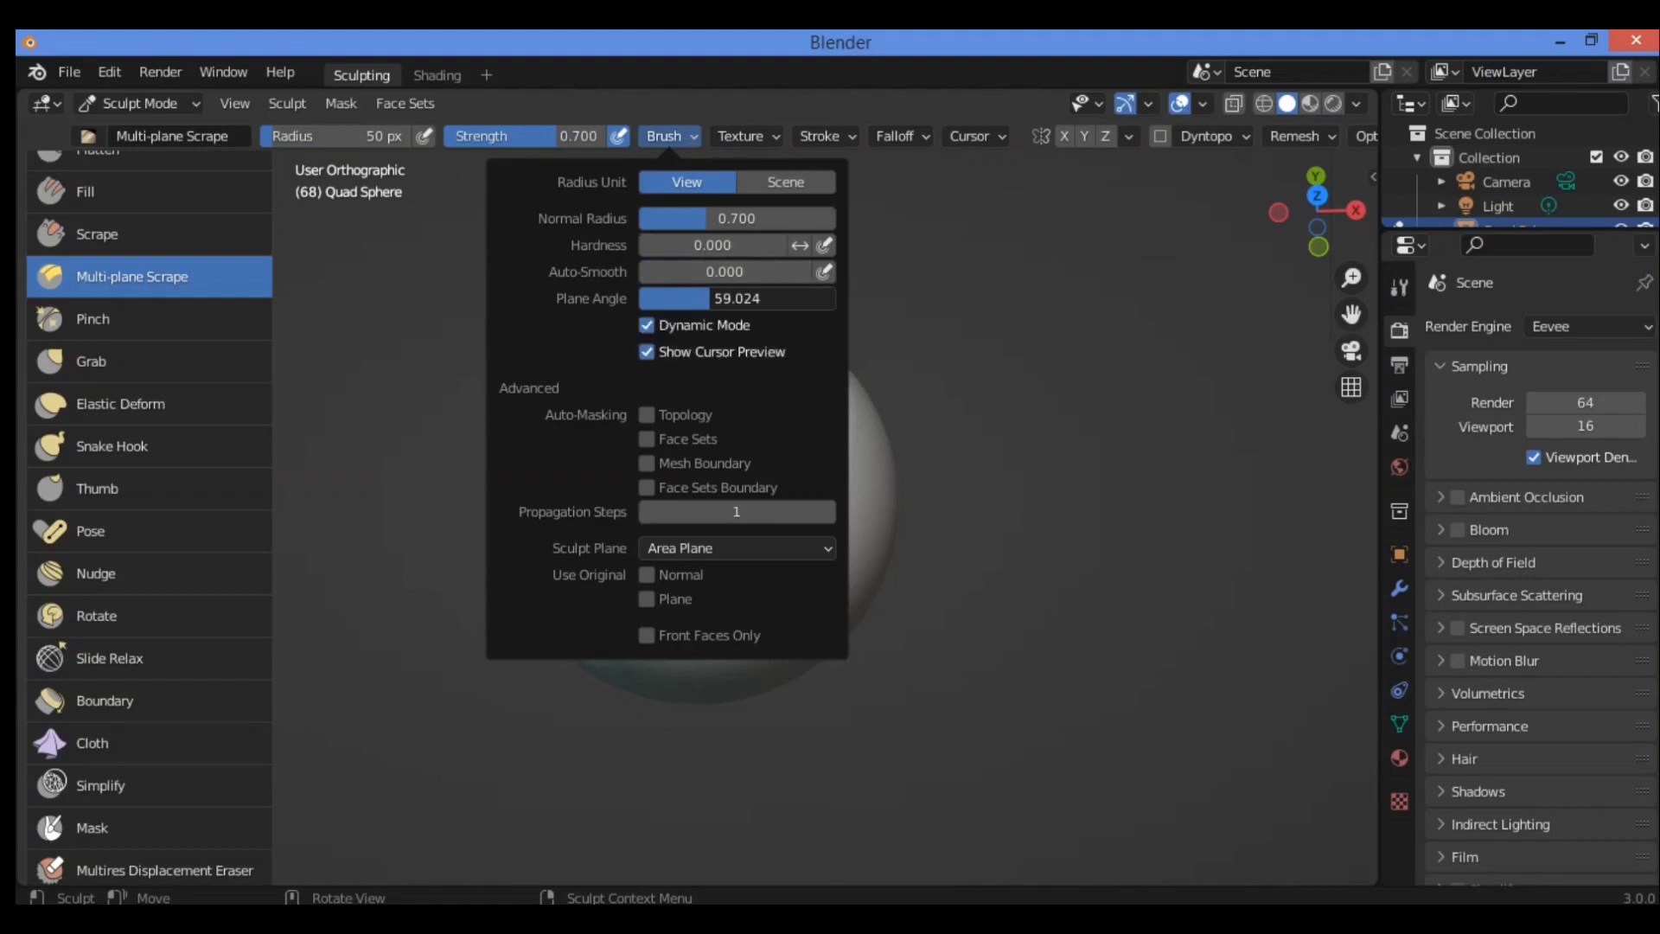
left_click_drag(677, 299, 742, 299)
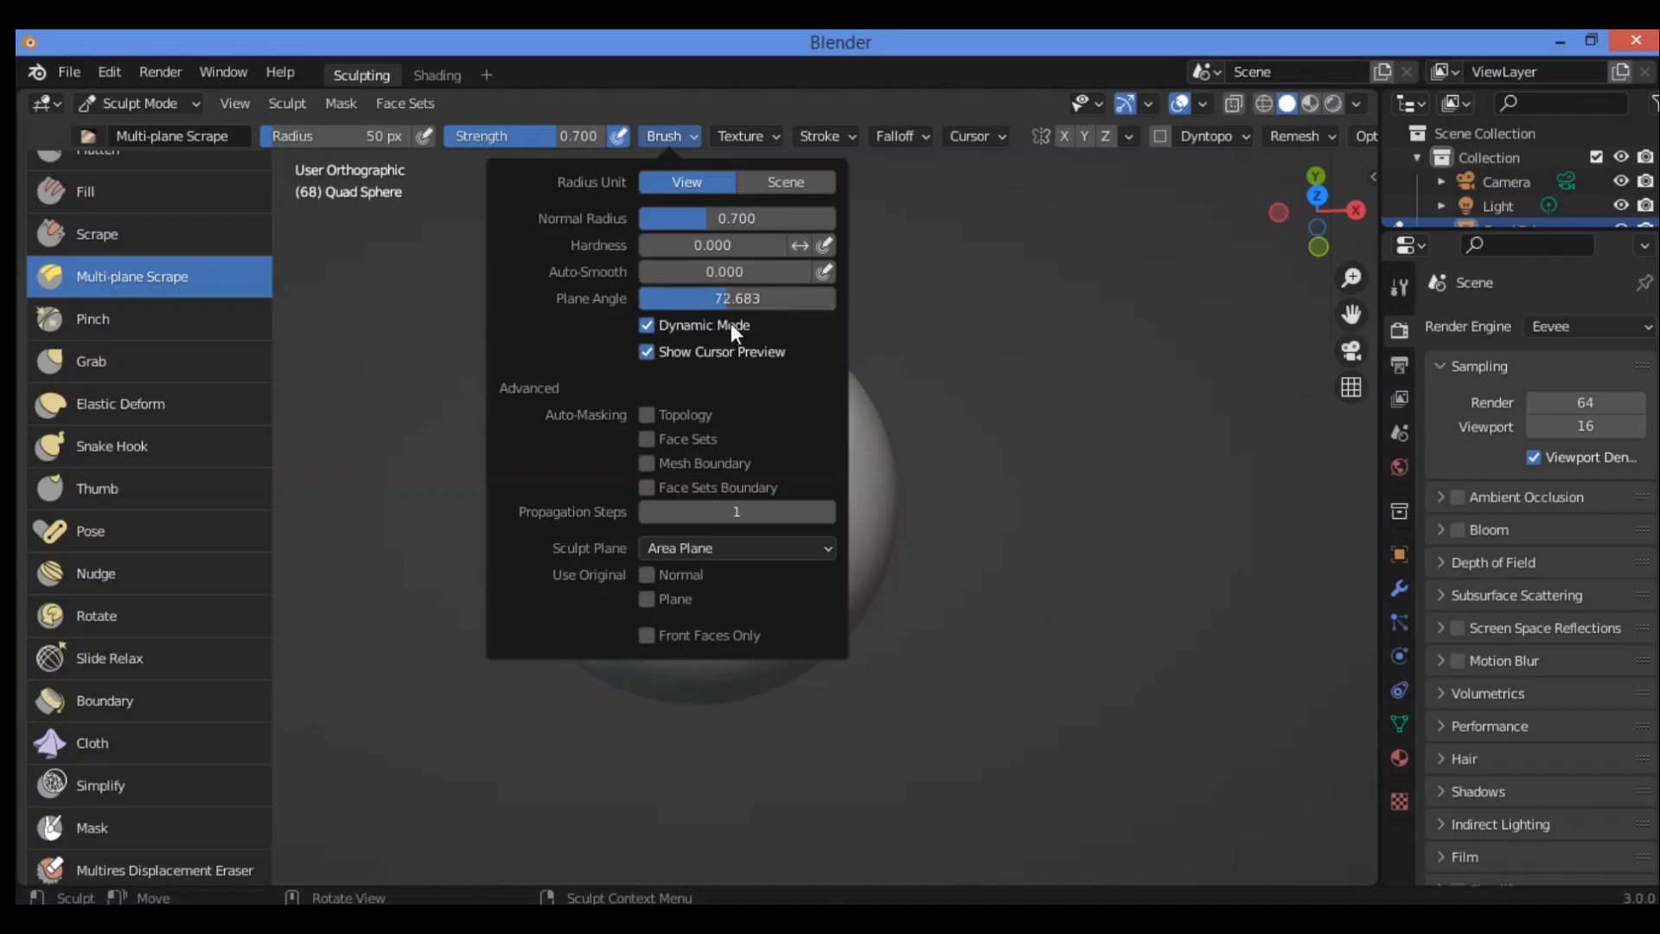
mouse_move(450, 319)
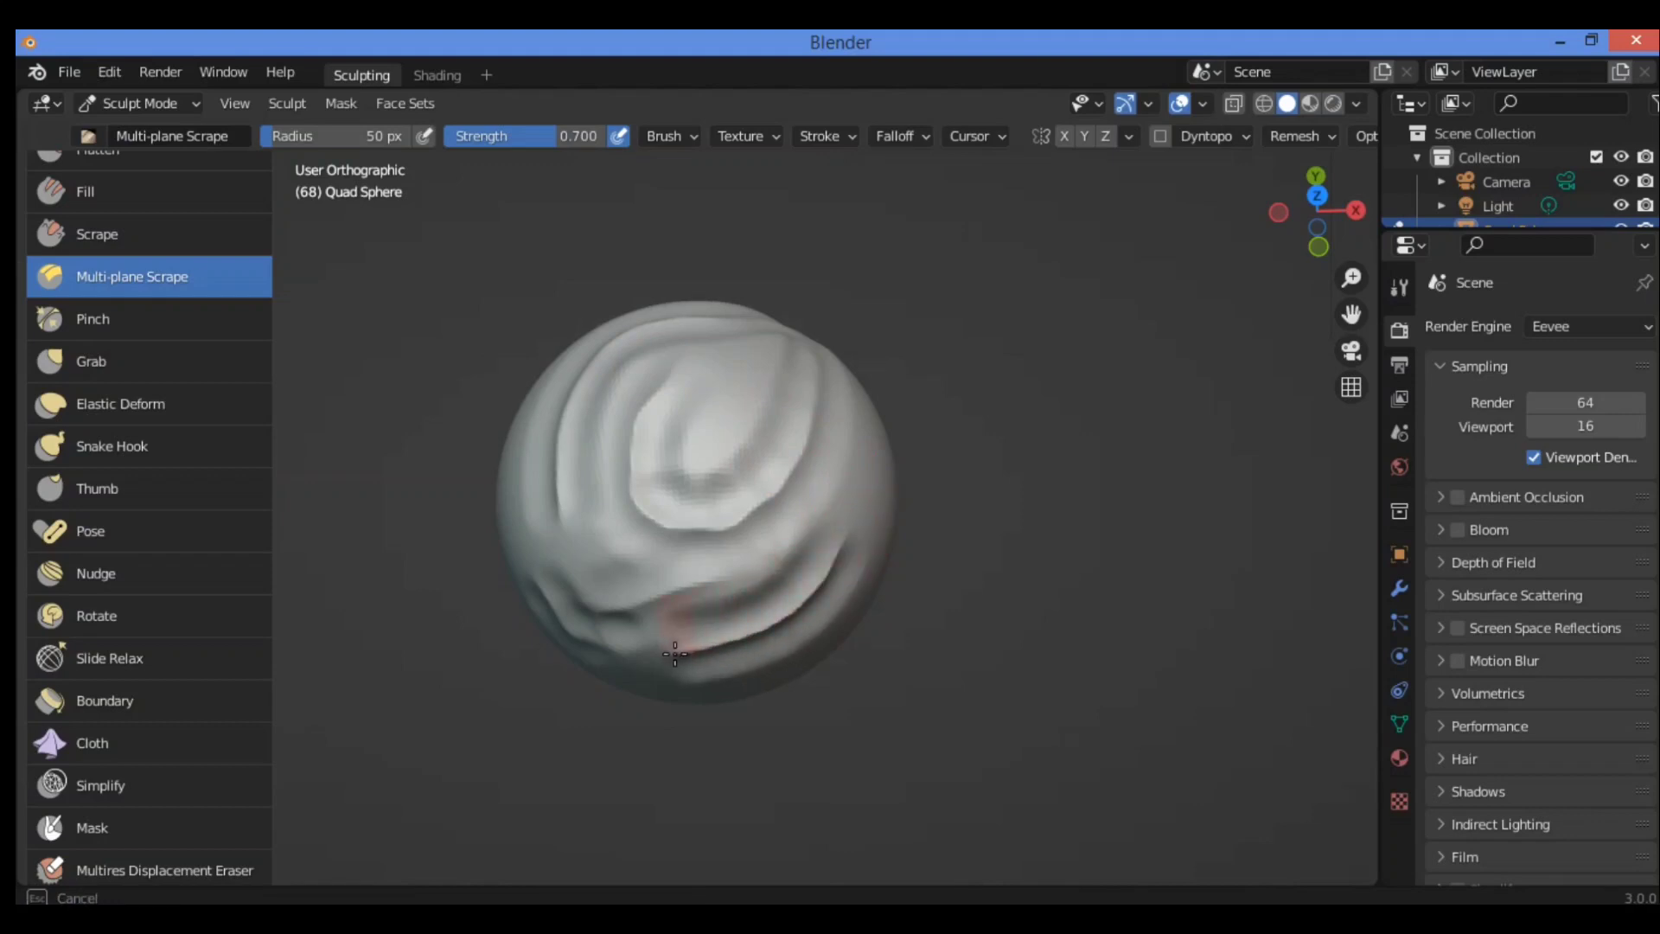
mouse_move(810, 581)
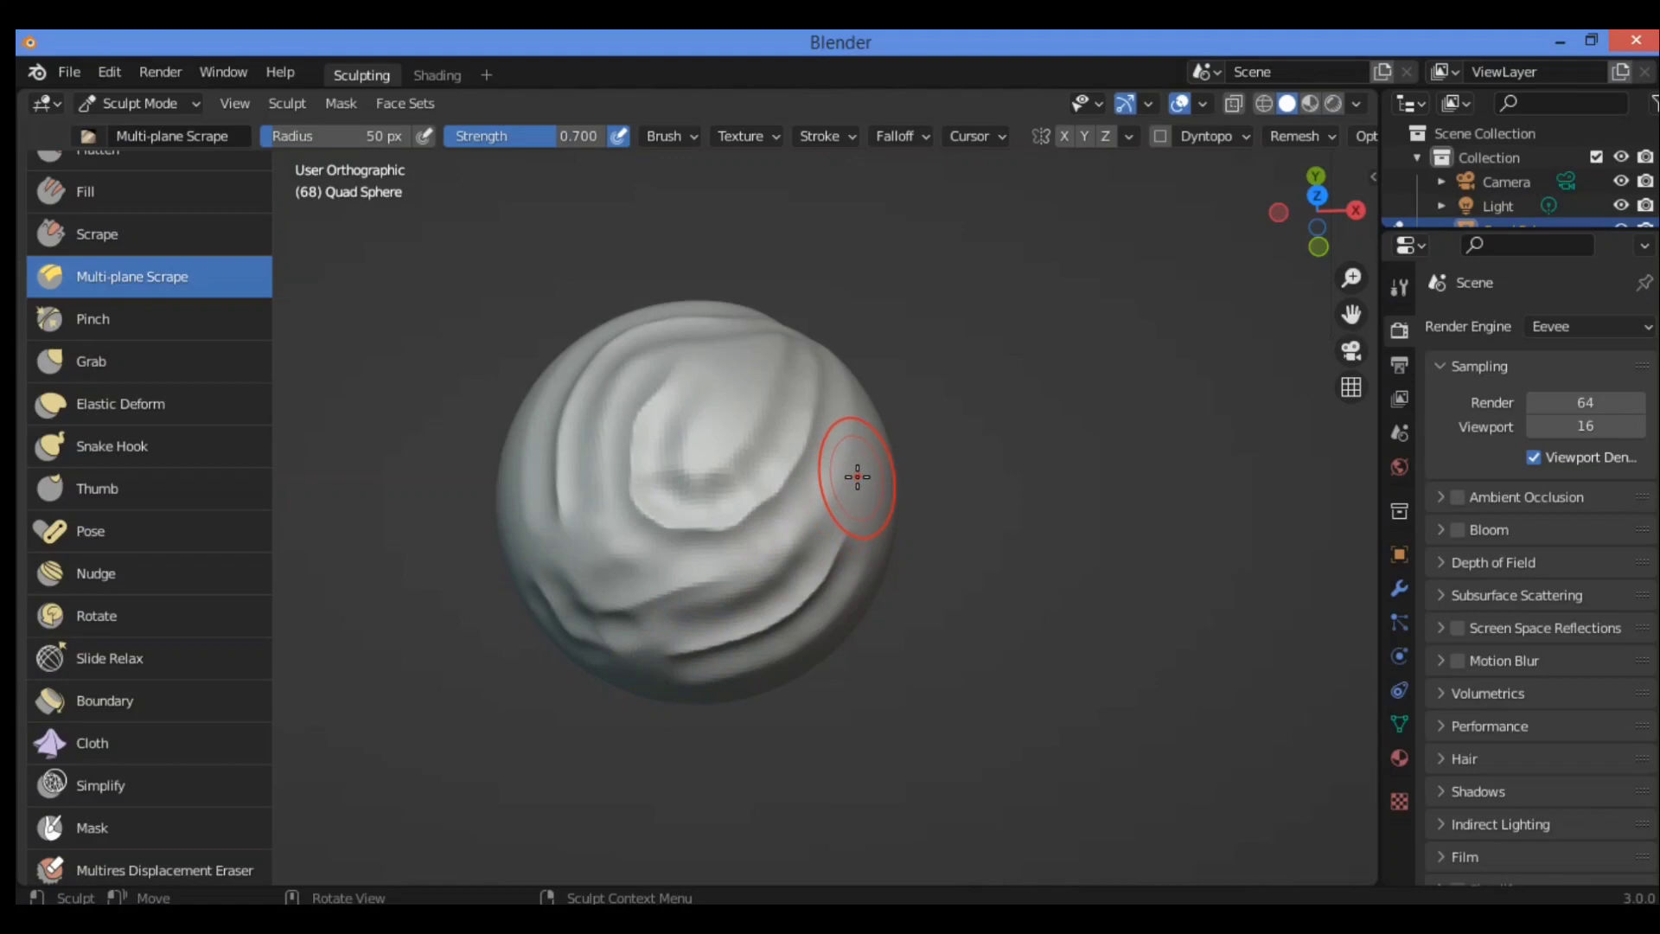
mouse_move(1255, 263)
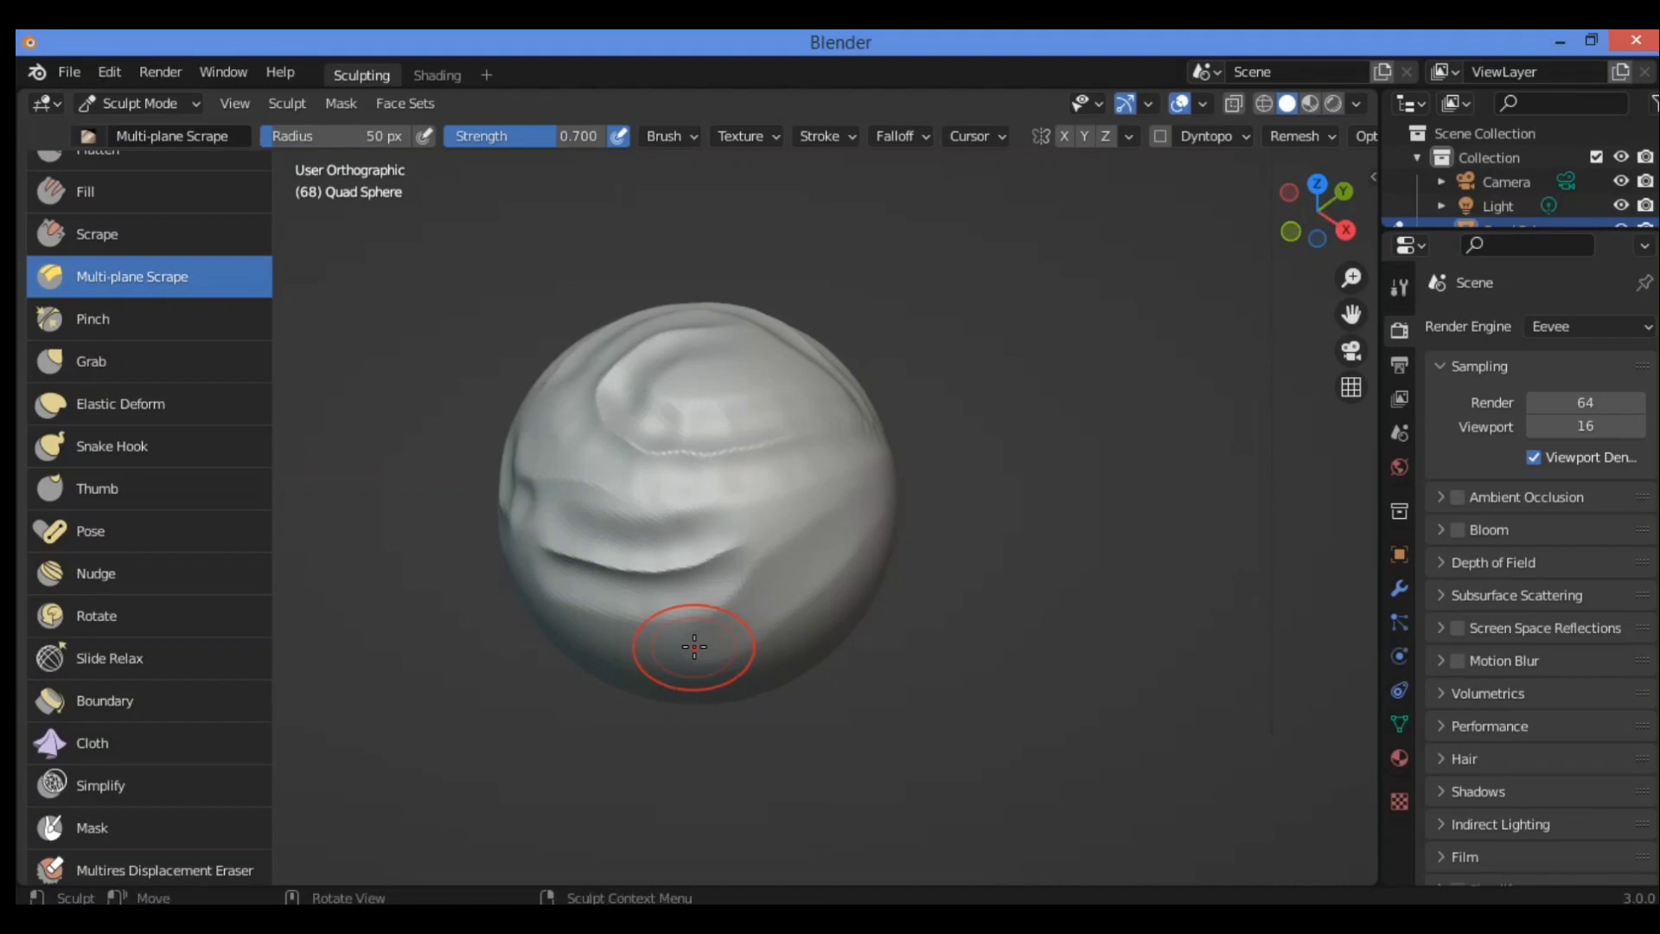
mouse_move(722, 249)
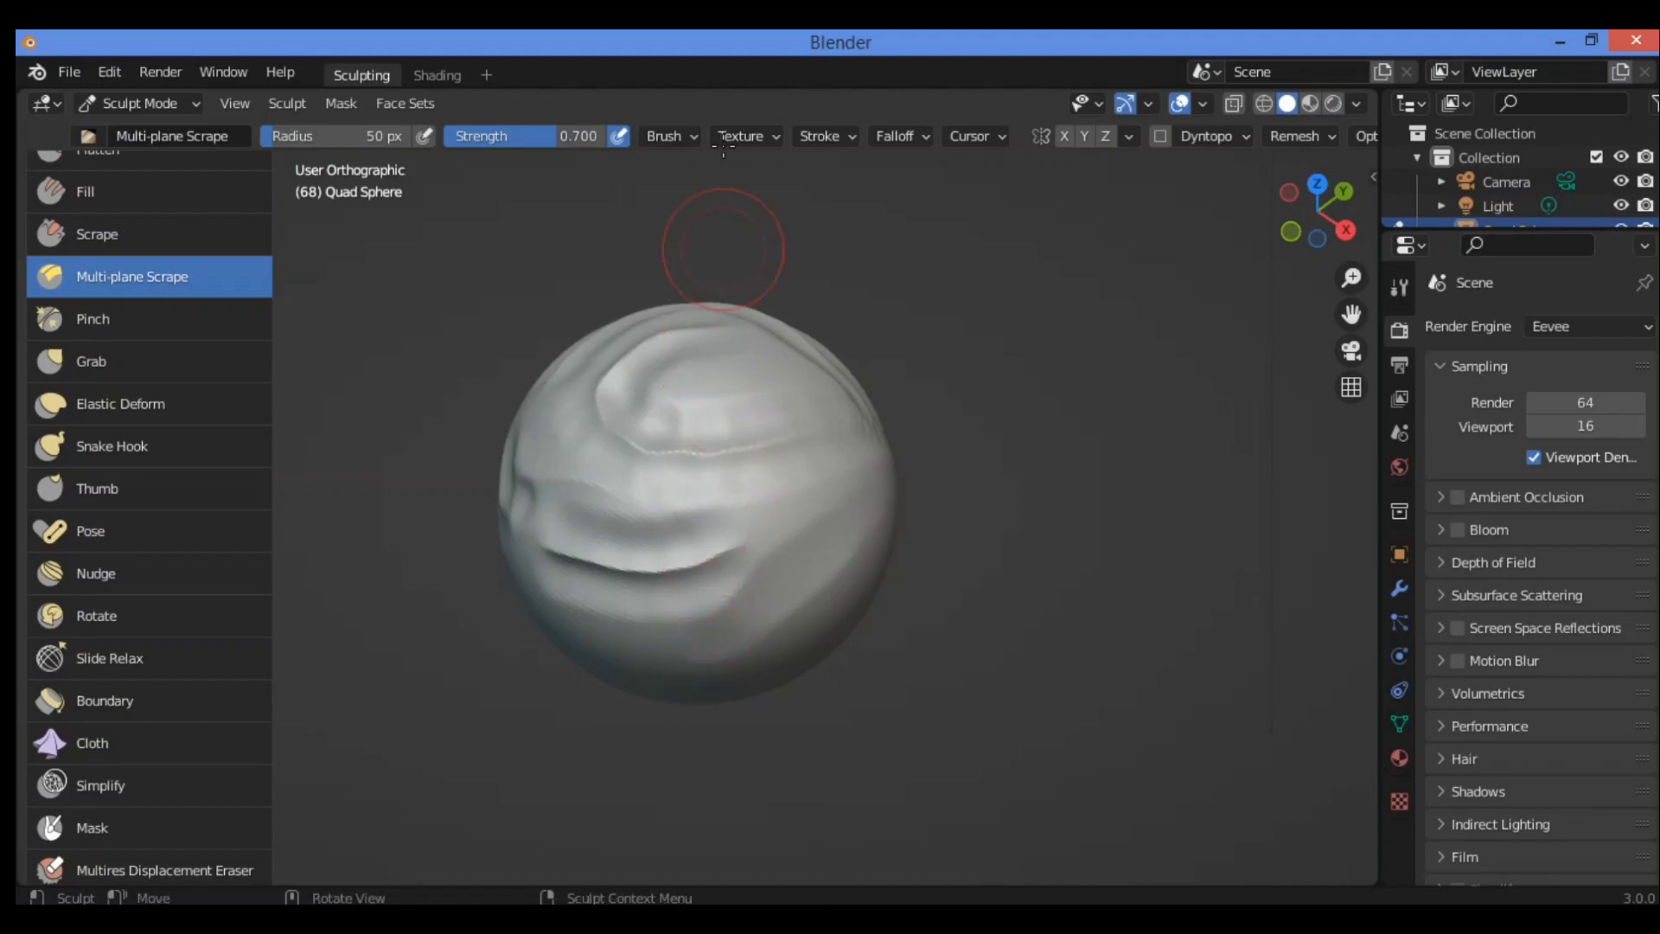
Step: Confirm the scrape brush's Plane Angle is still about 72.7 degrees before adding middle ridges
left_click(667, 135)
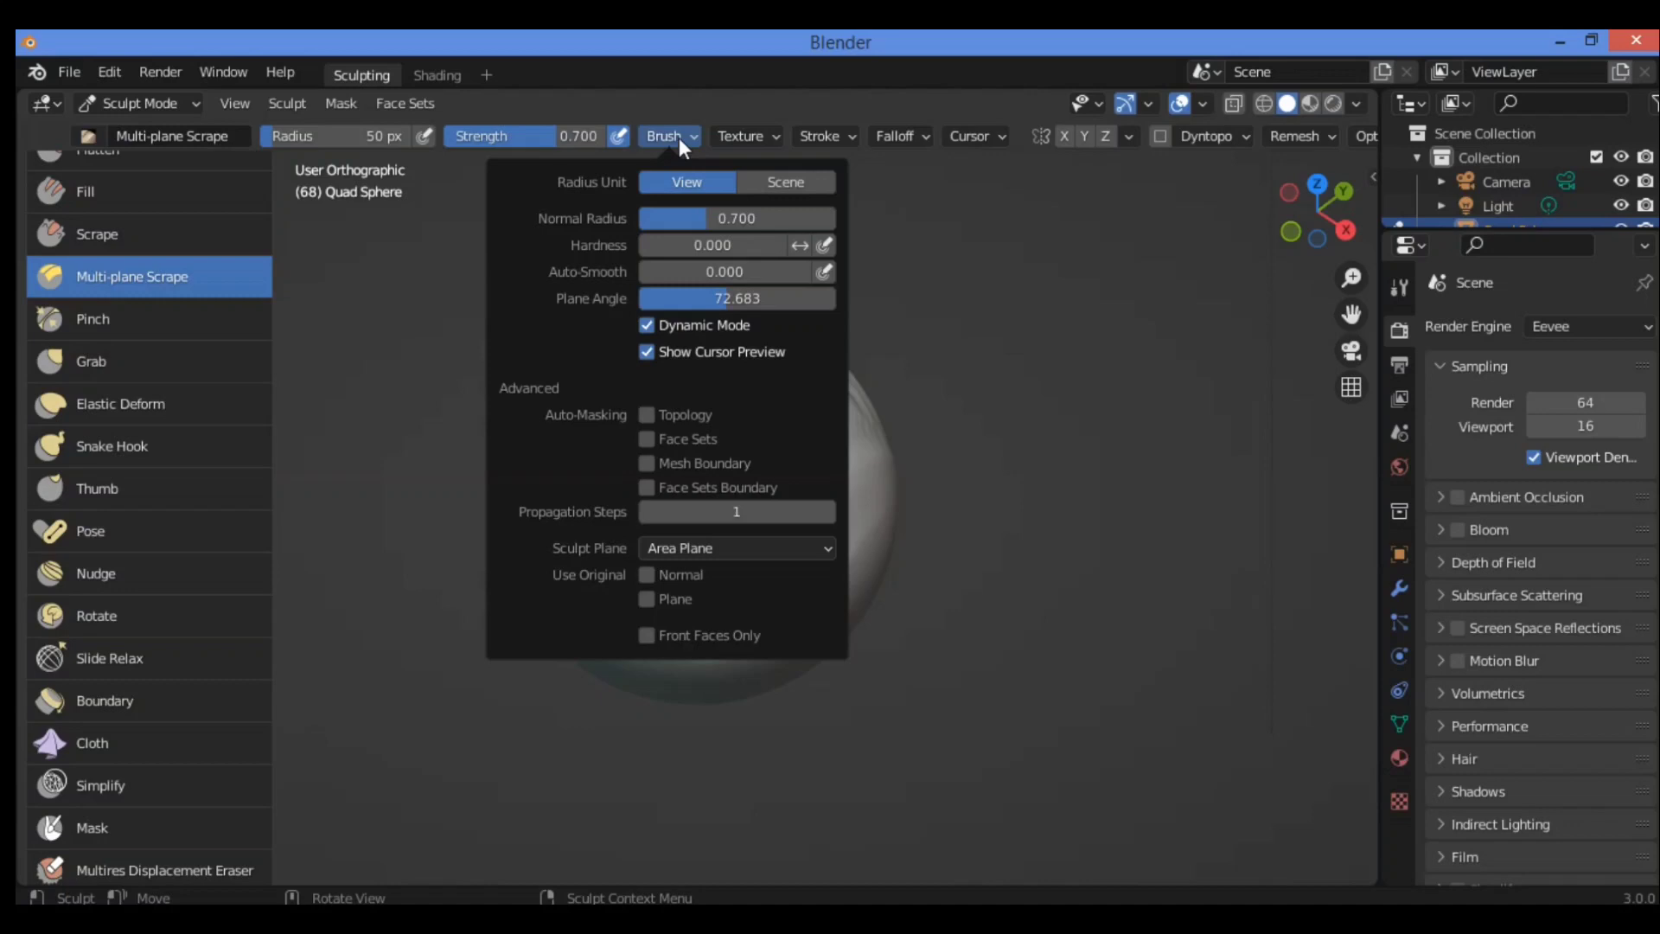
mouse_move(675, 338)
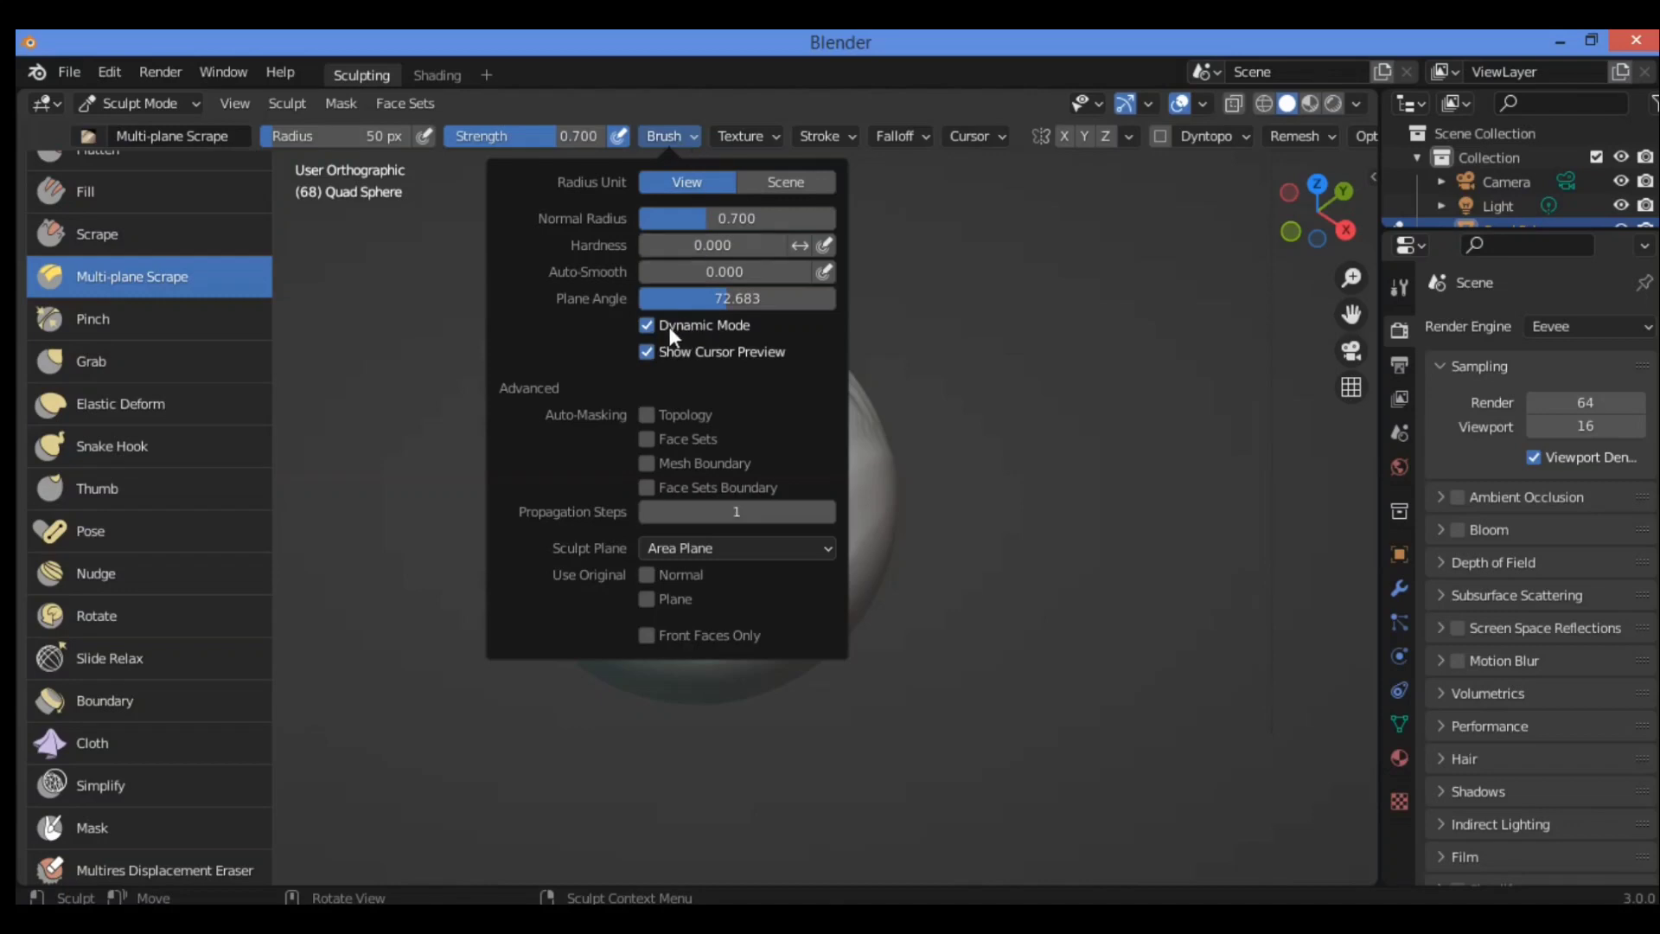
mouse_move(700, 333)
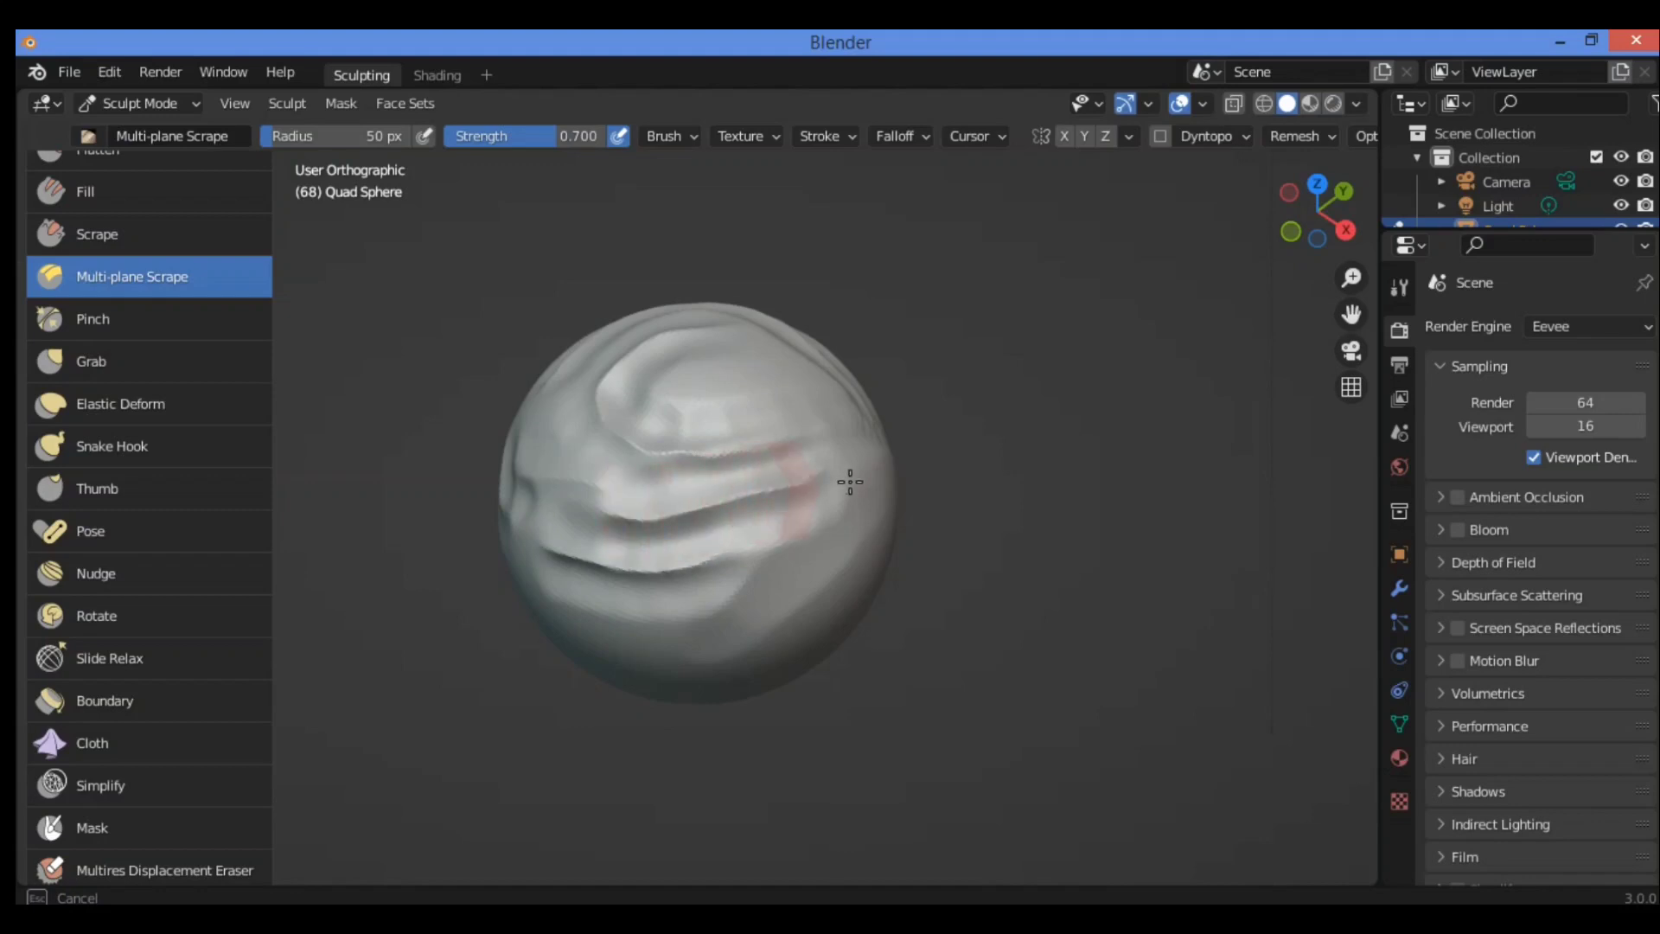
mouse_move(693, 529)
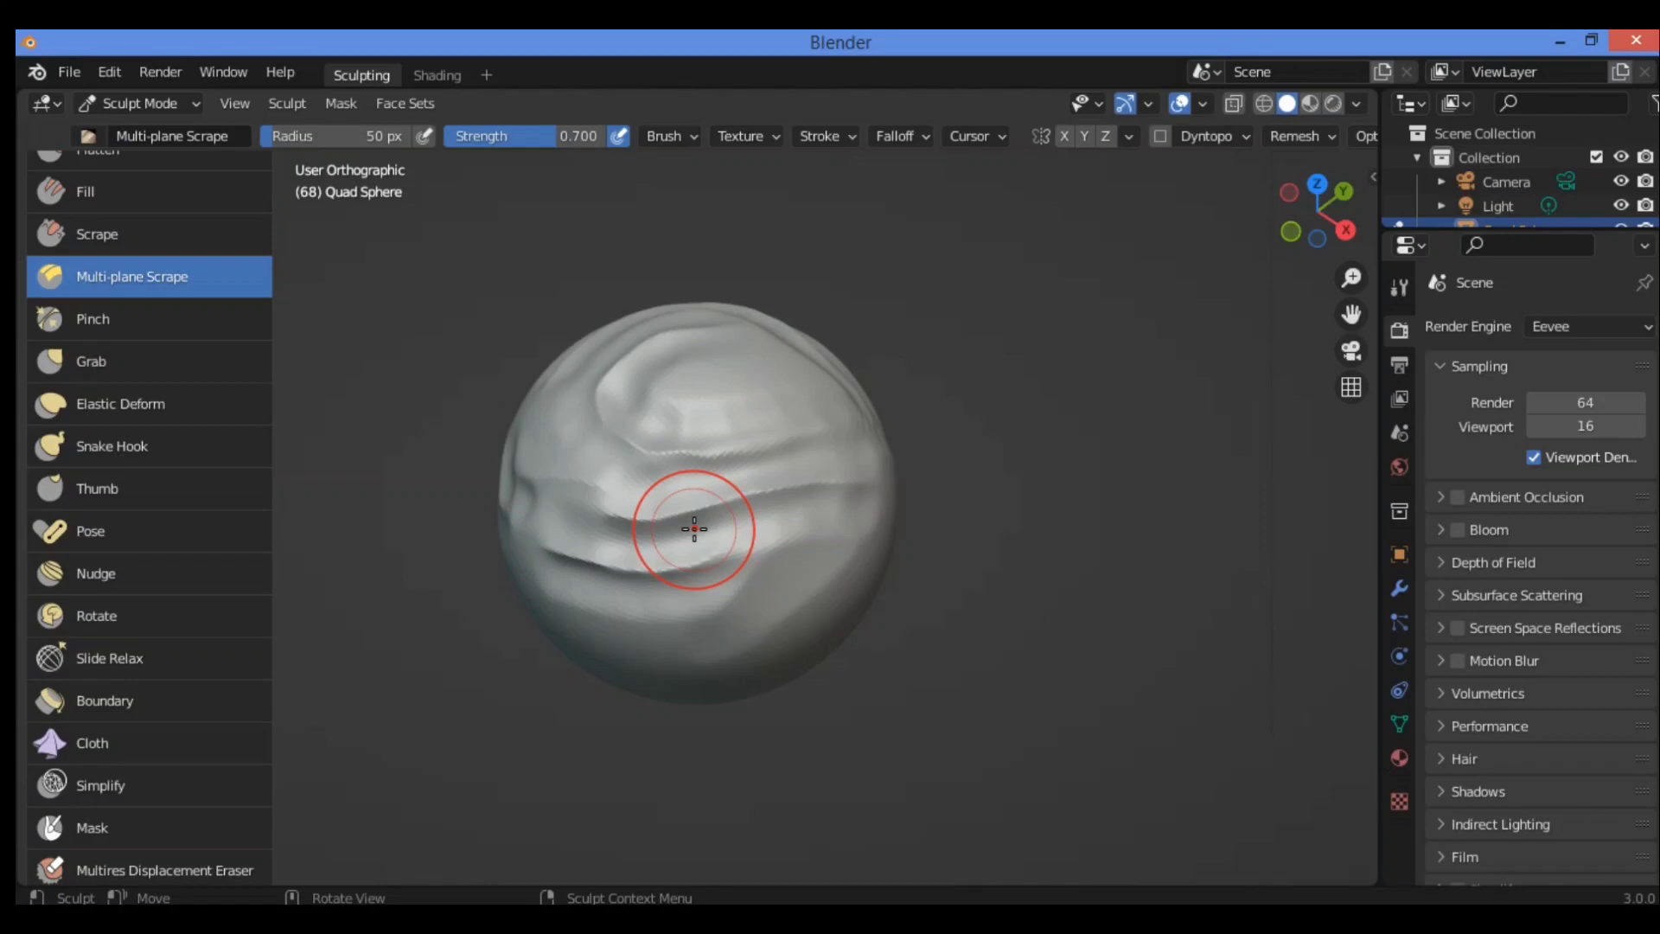
Step: Turn off Dynamic Mode on the Multi-plane Scrape brush before covering the sphere in ridges
left_click(664, 135)
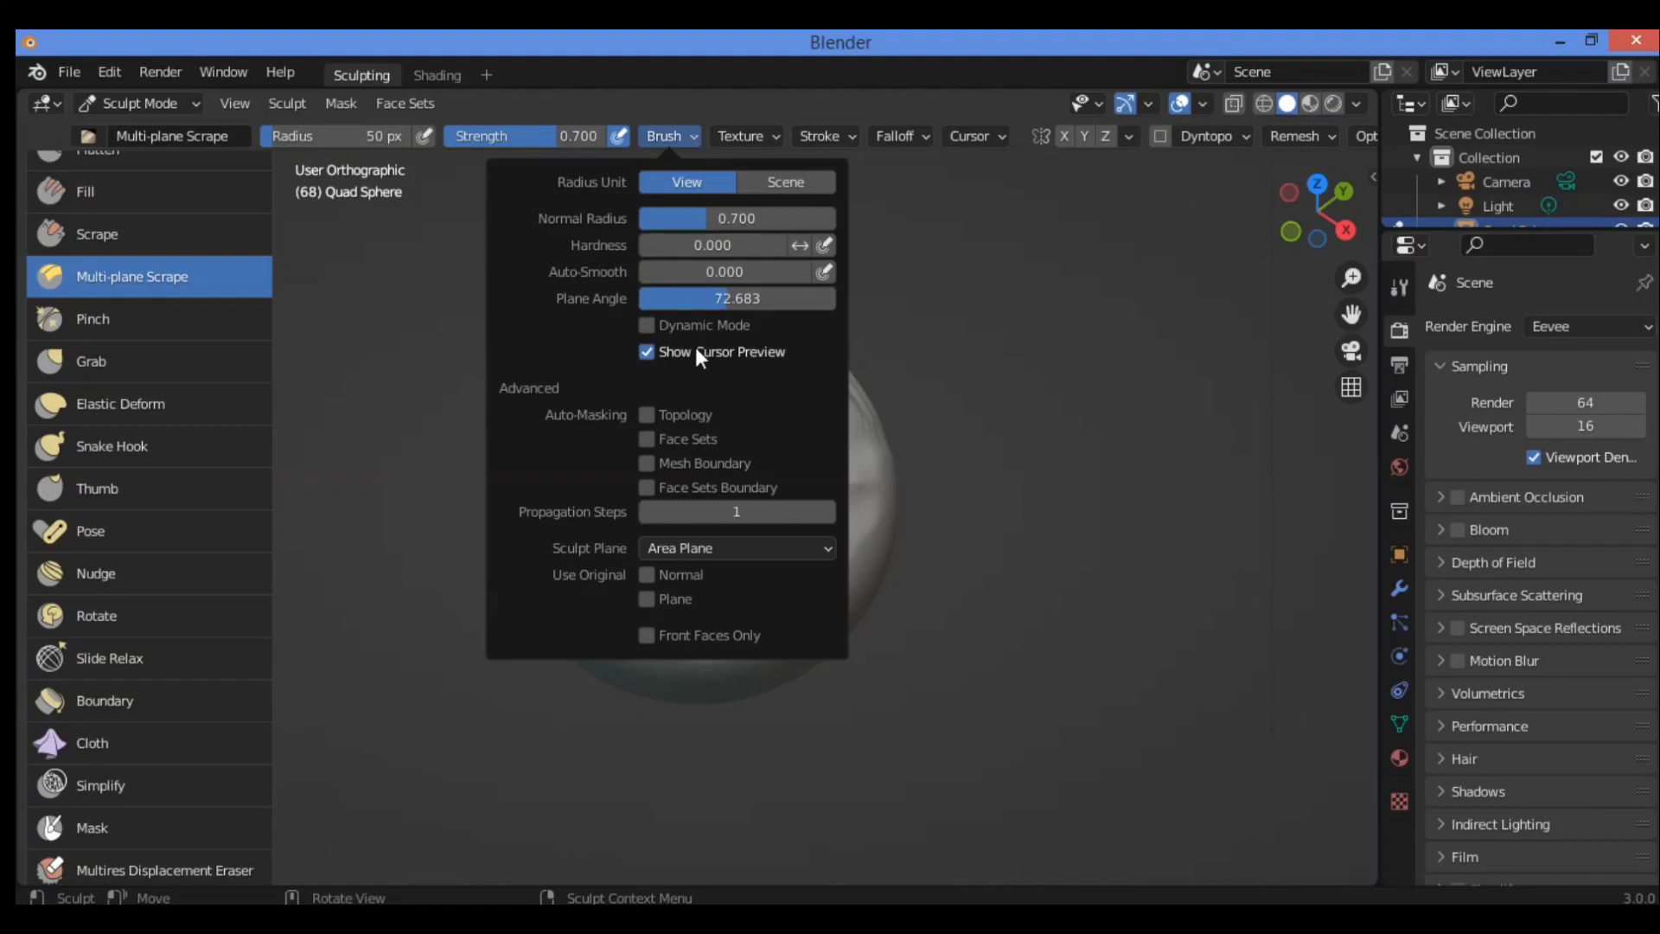
mouse_move(673, 356)
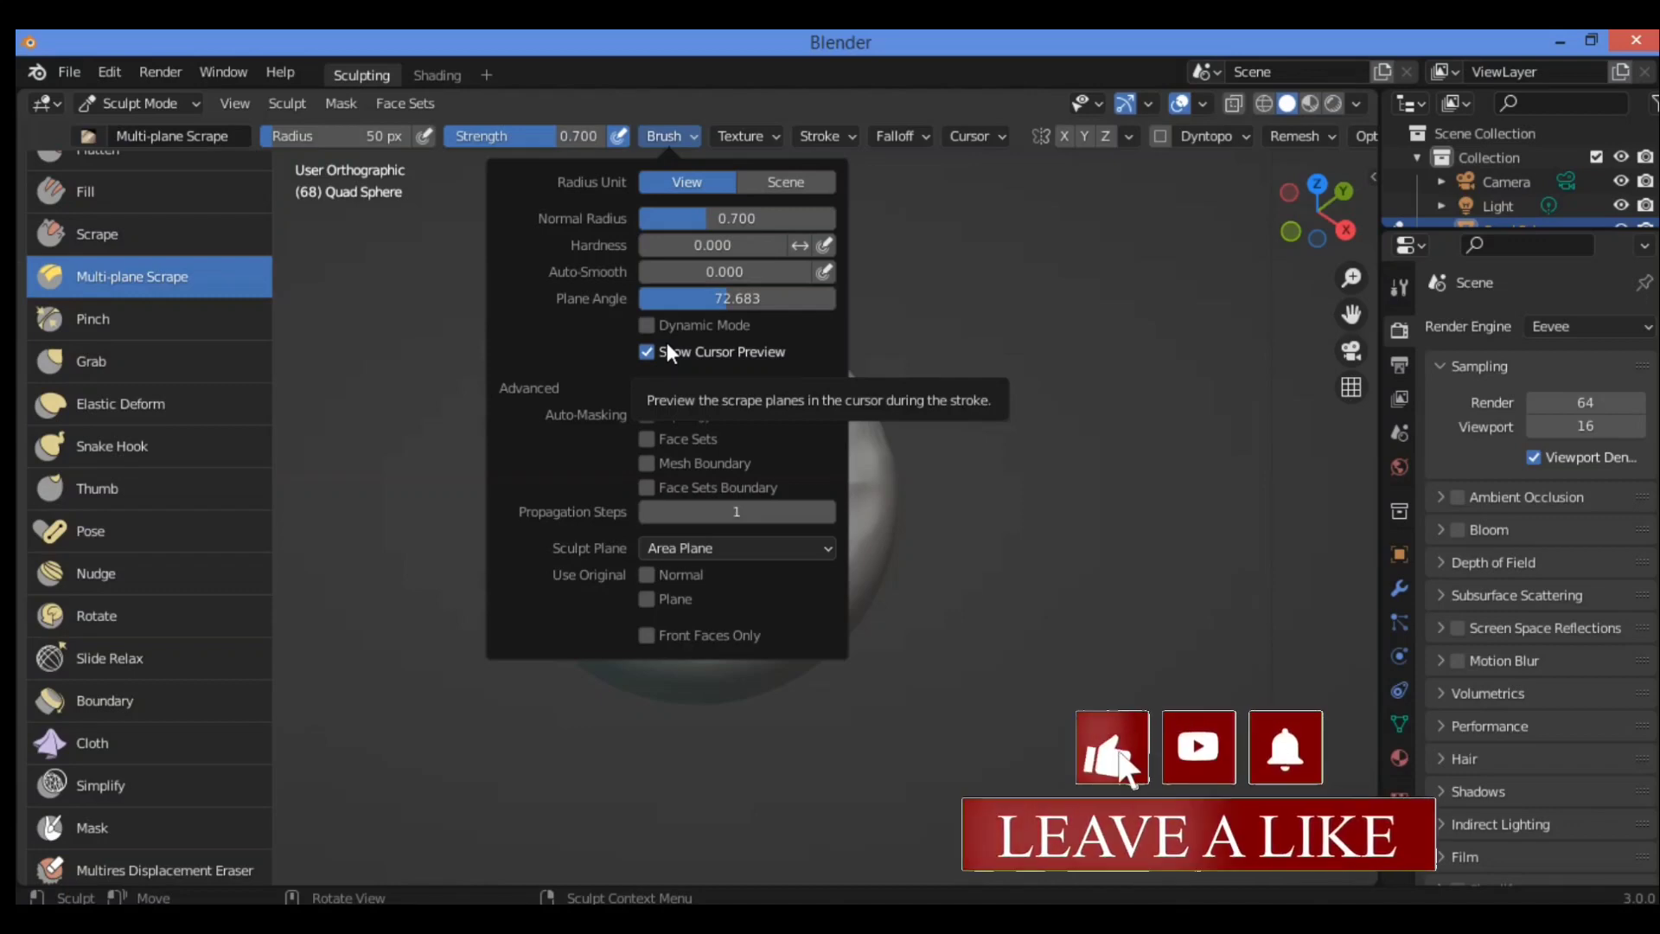
left_click(647, 325)
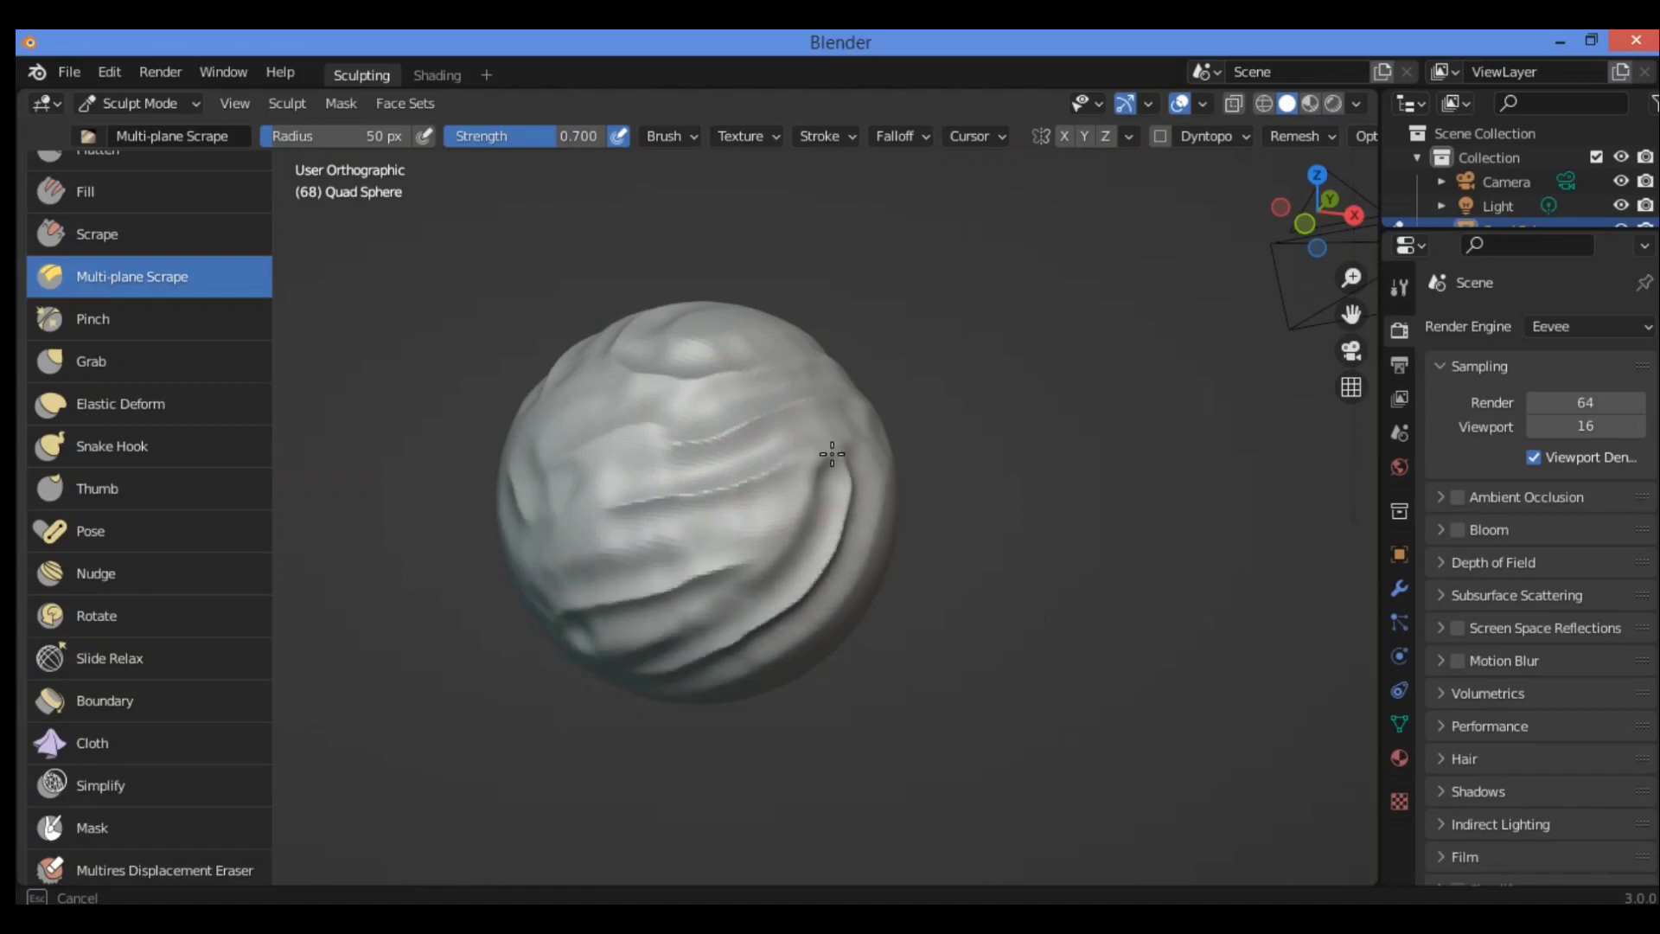
mouse_move(638, 493)
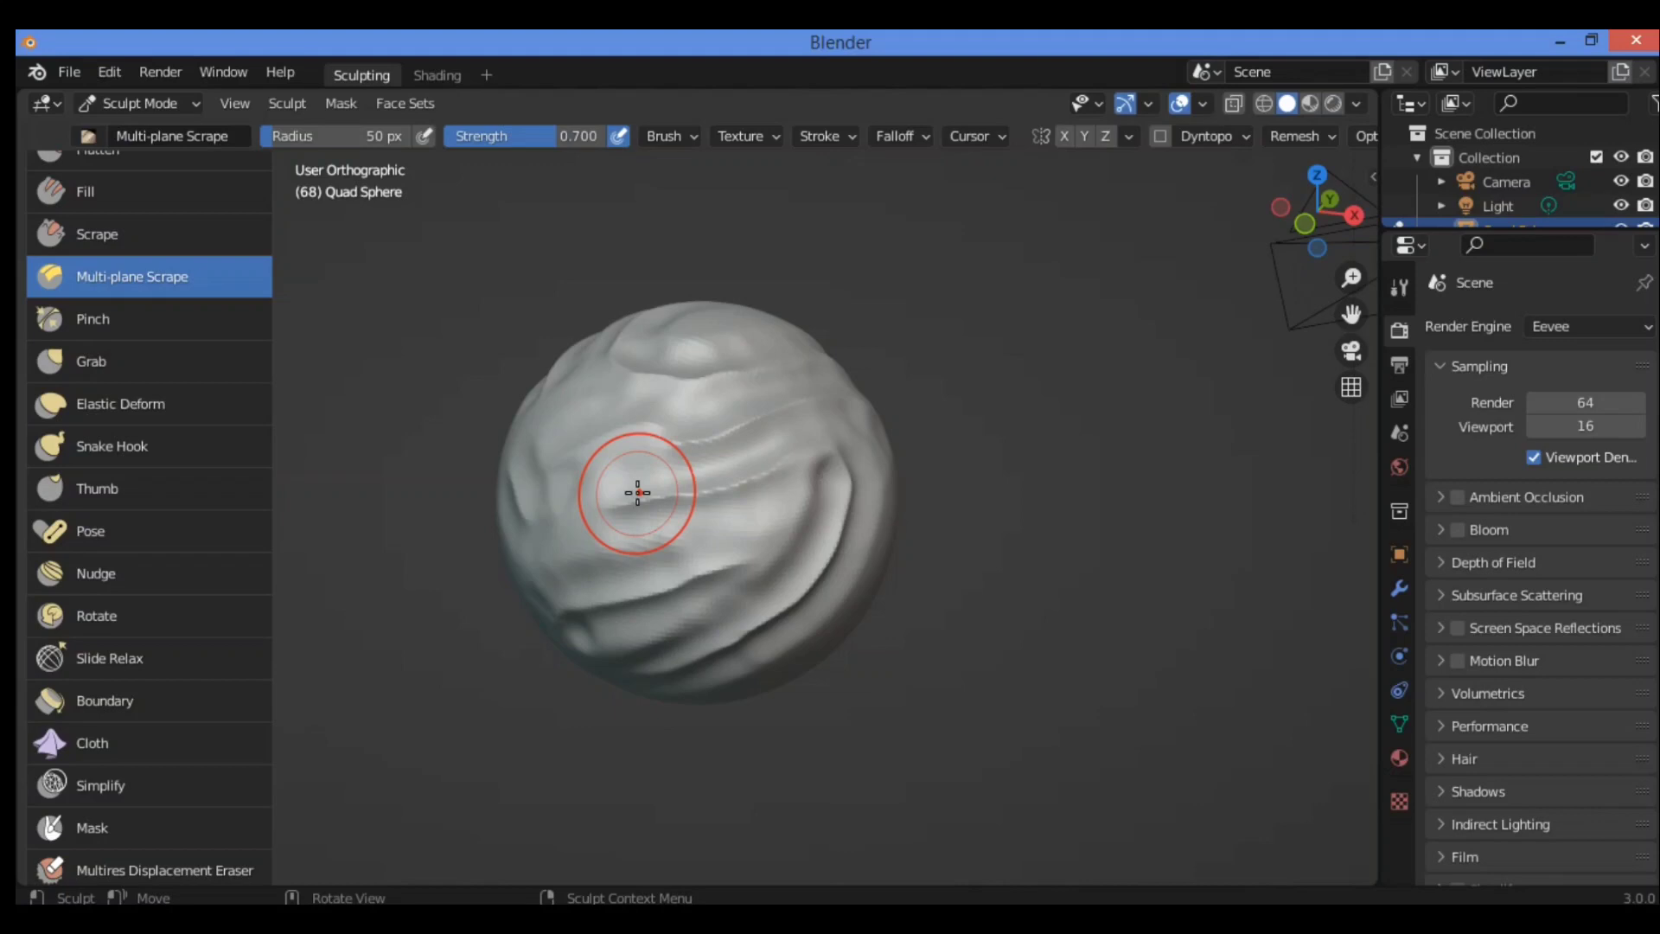
mouse_move(514, 322)
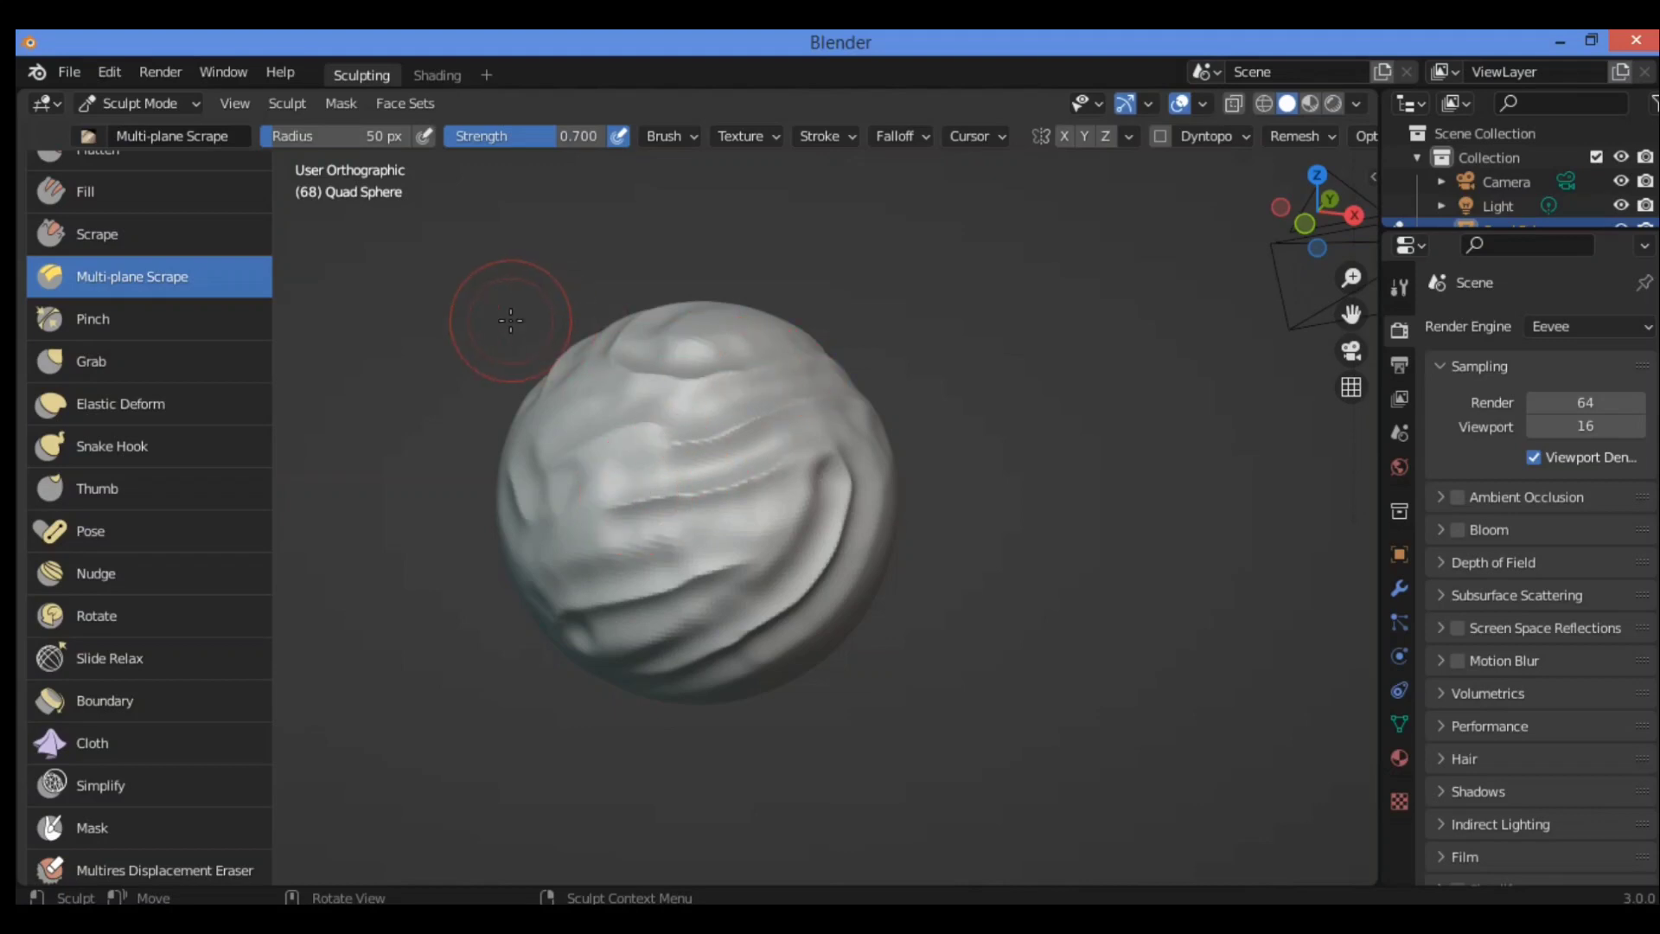